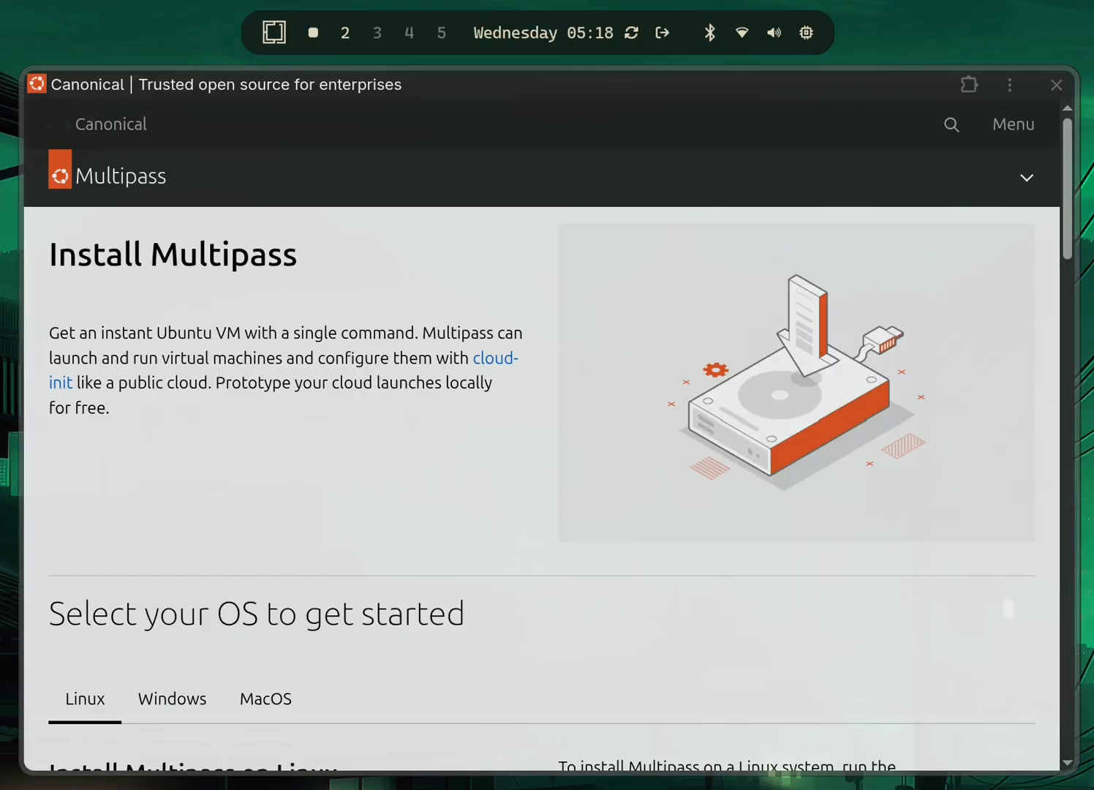
Scroll the Multipass install page down to the Linux tab's snap install command
click(312, 32)
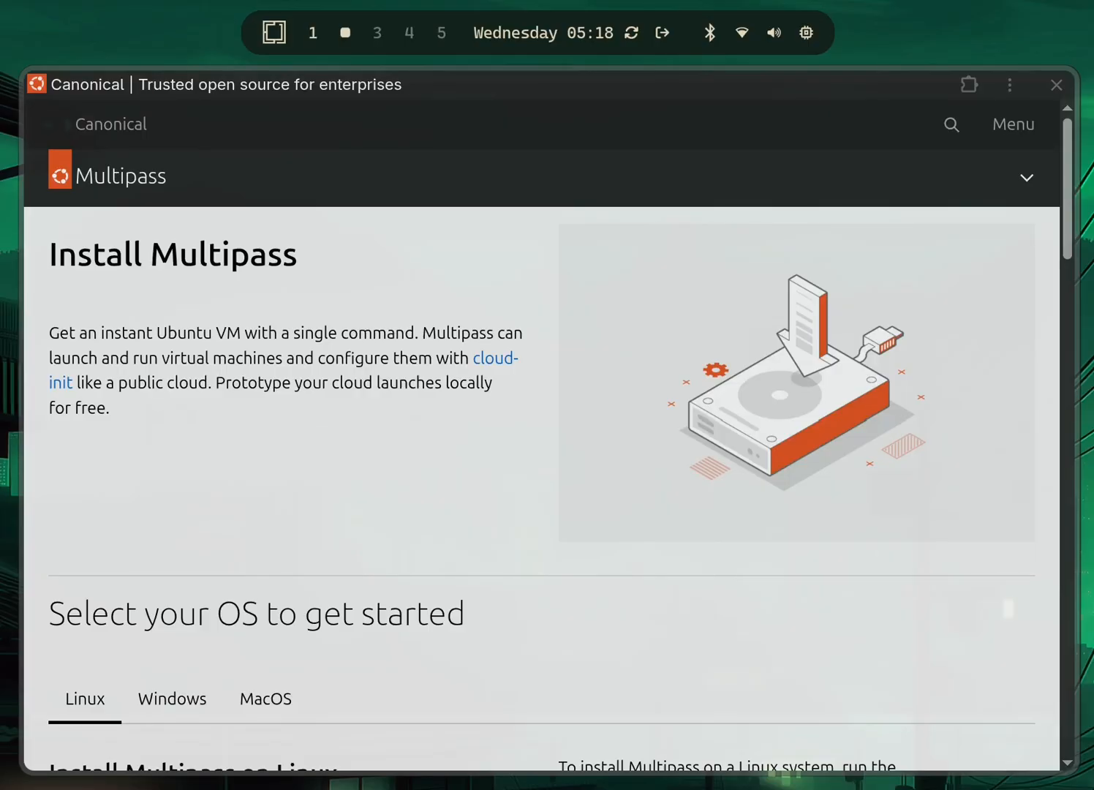
scroll(down, 3)
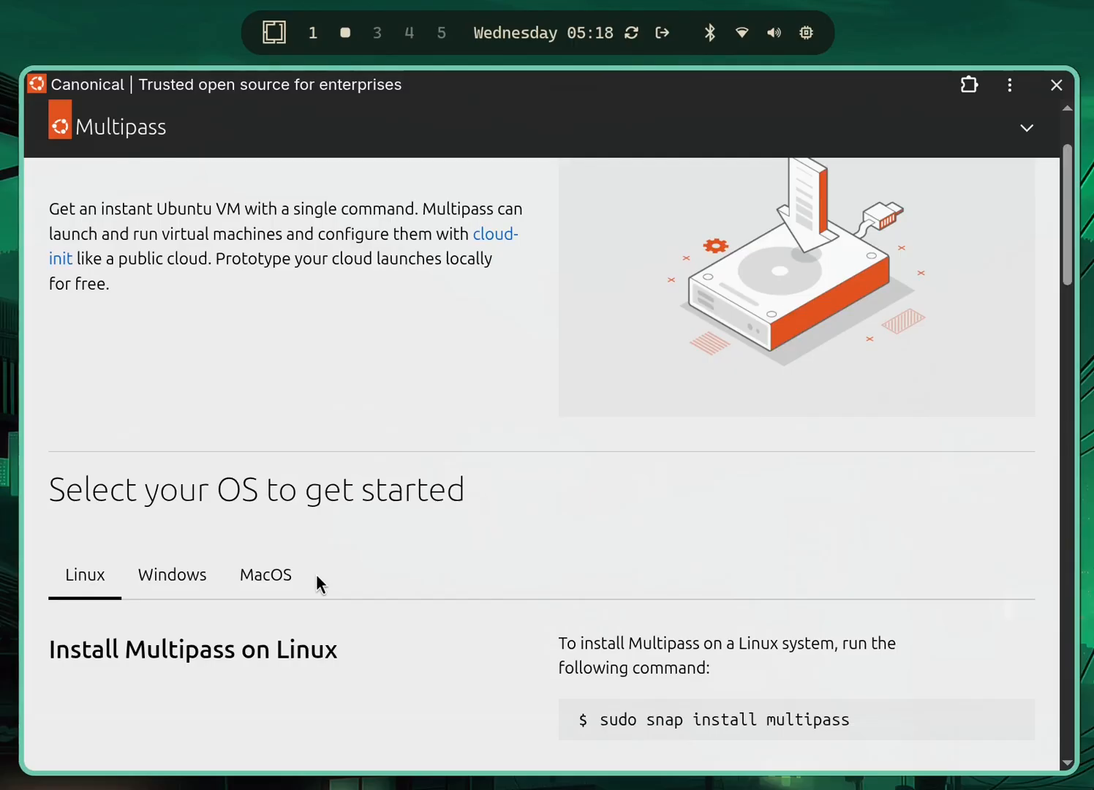
mouse_move(512, 351)
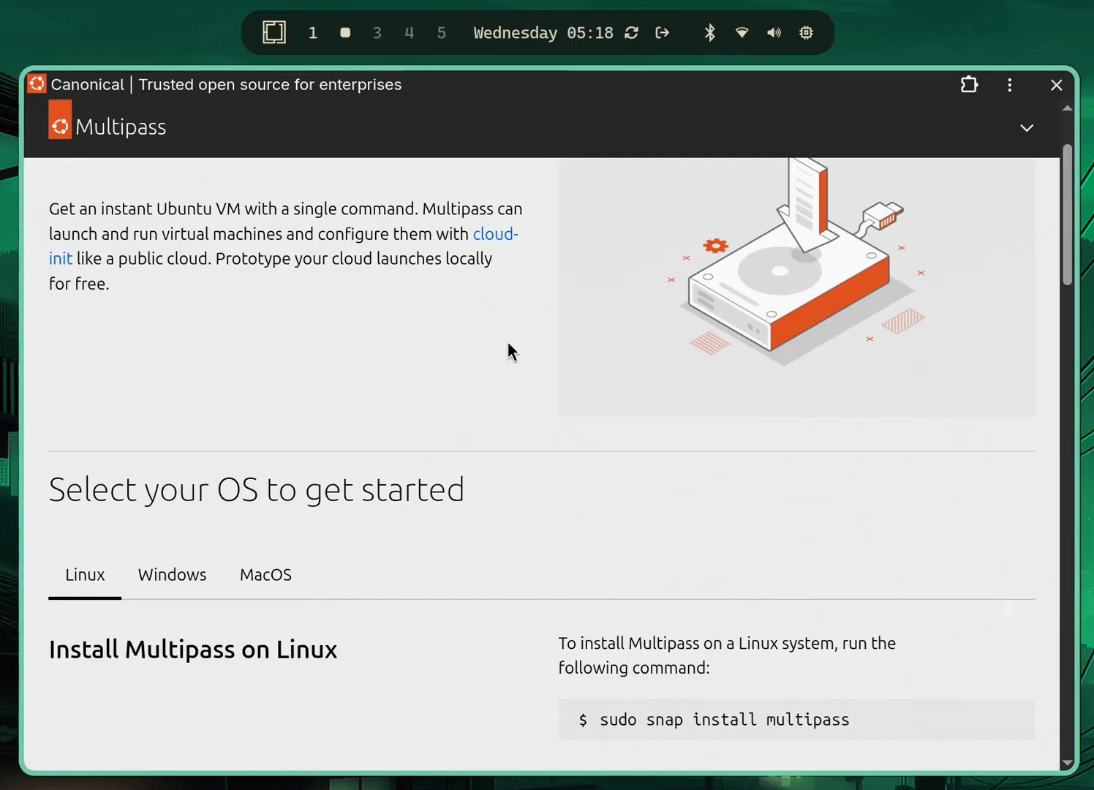
scroll(down, 3)
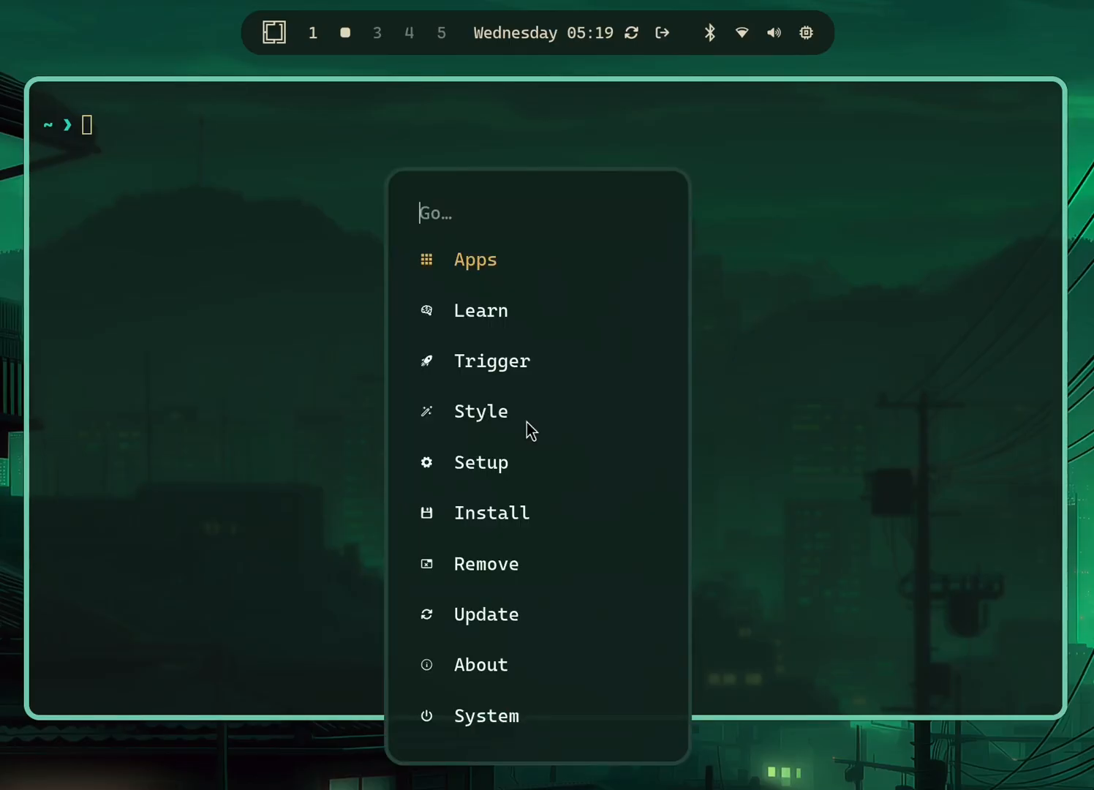
Search the AUR for snapd from the Omarchy Install menu and install it
text(ins)
text(a)
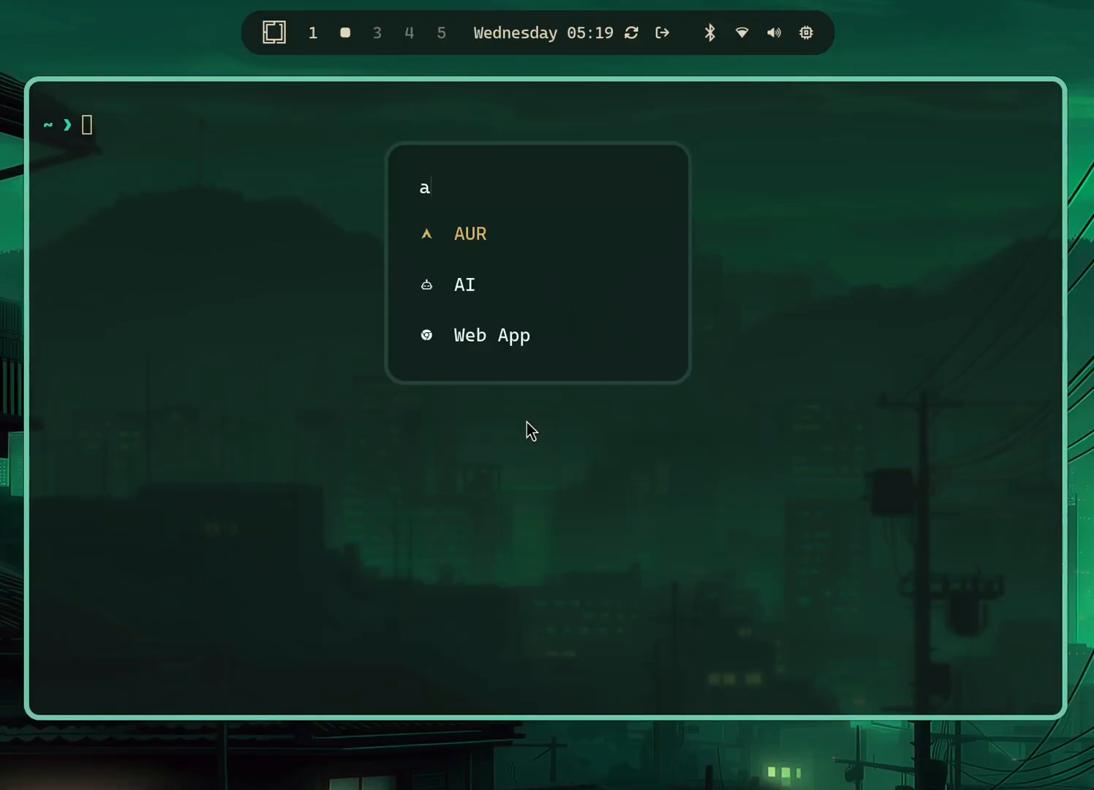
text(\)
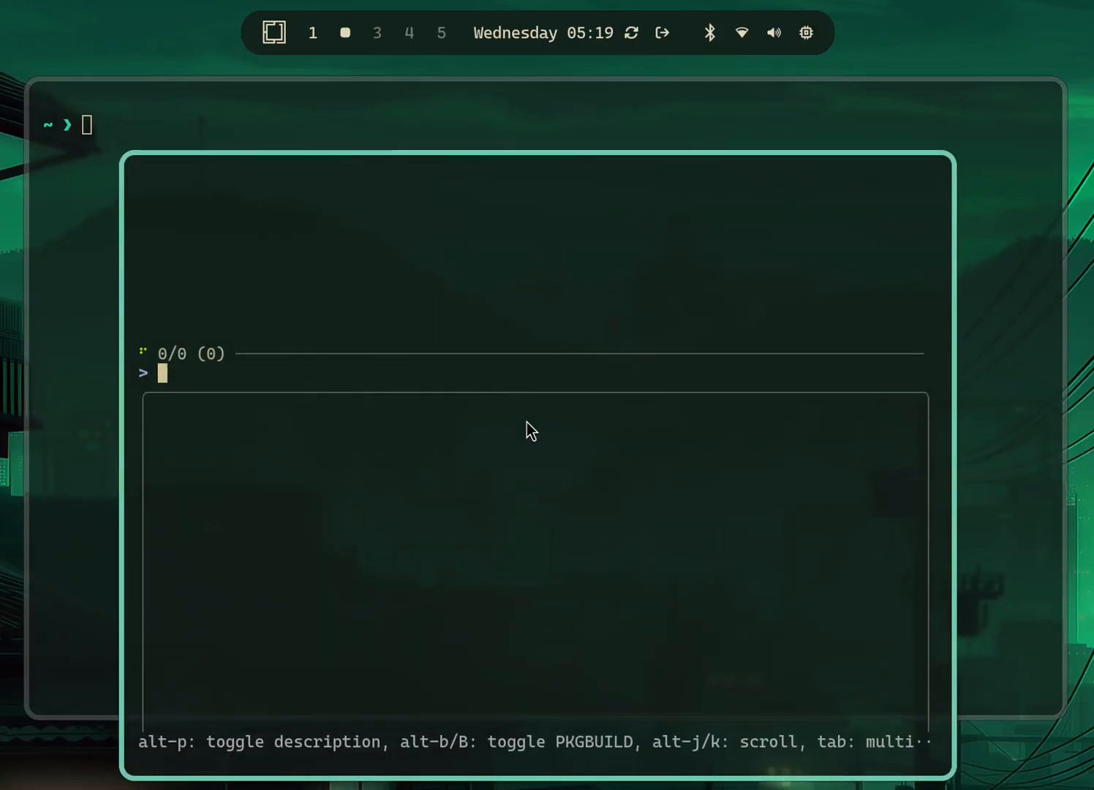
text(snapd)
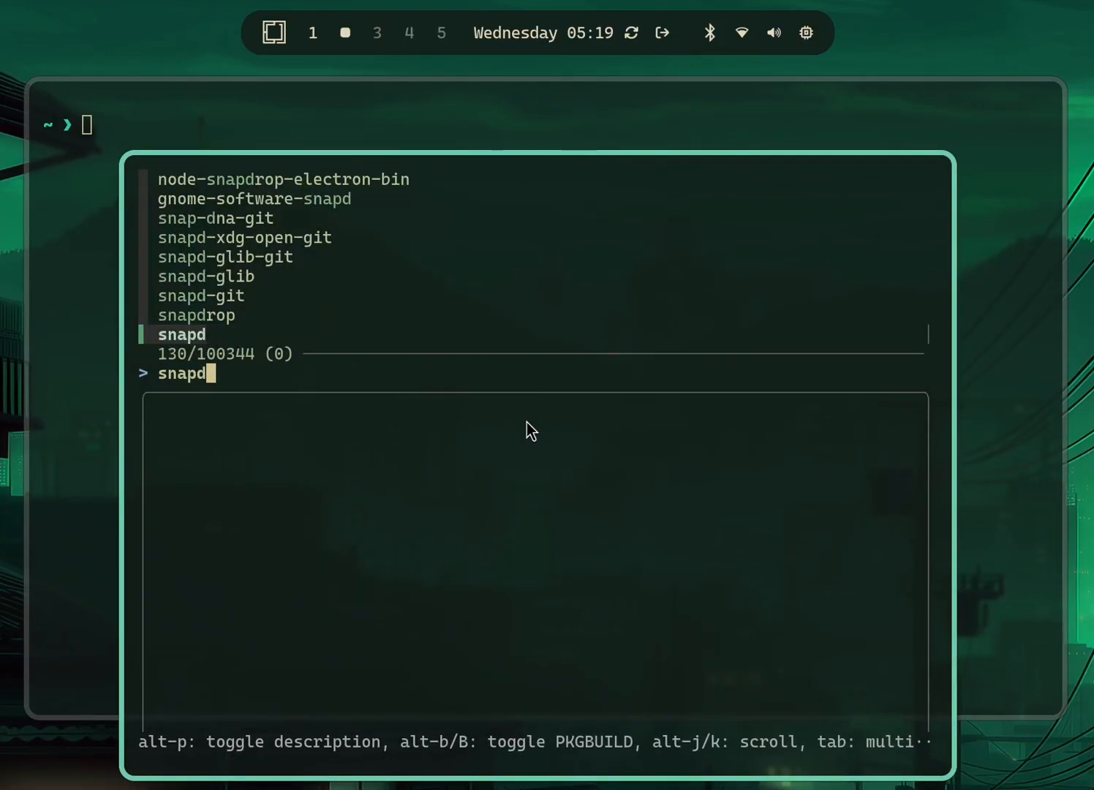
key(alt+p)
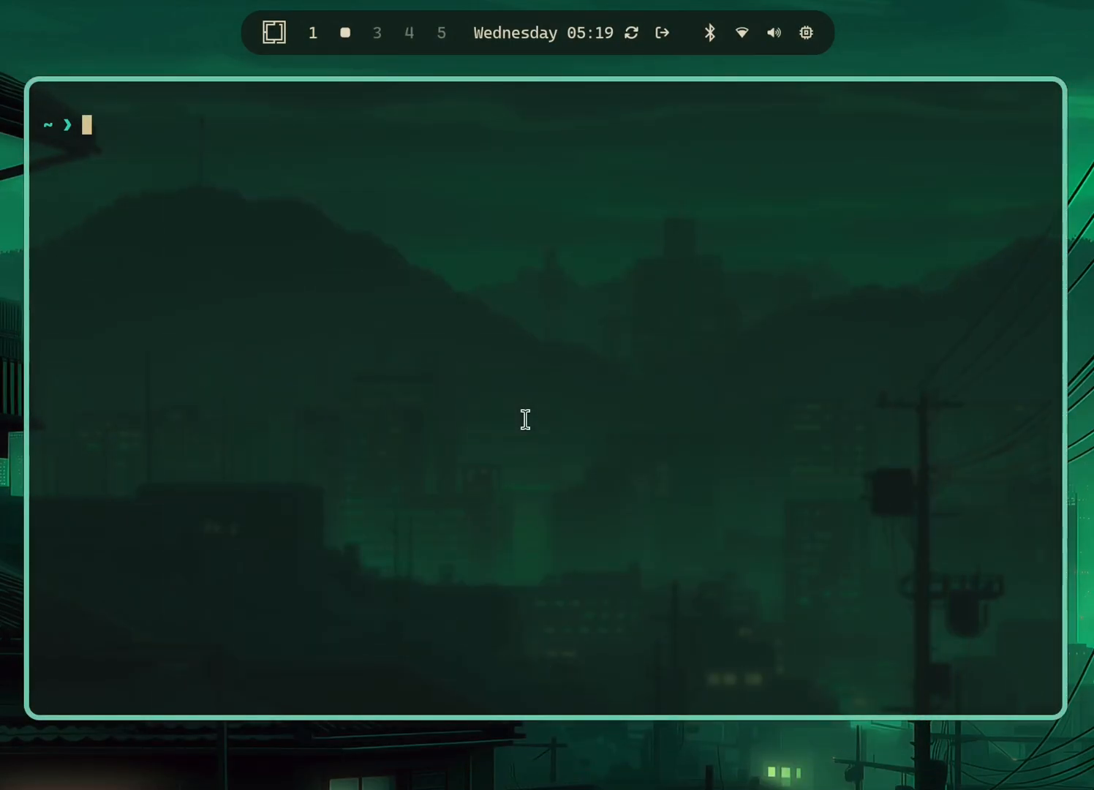
Install Multipass with 'sudo snap install multipass' and scroll through its command help
text(sudo)
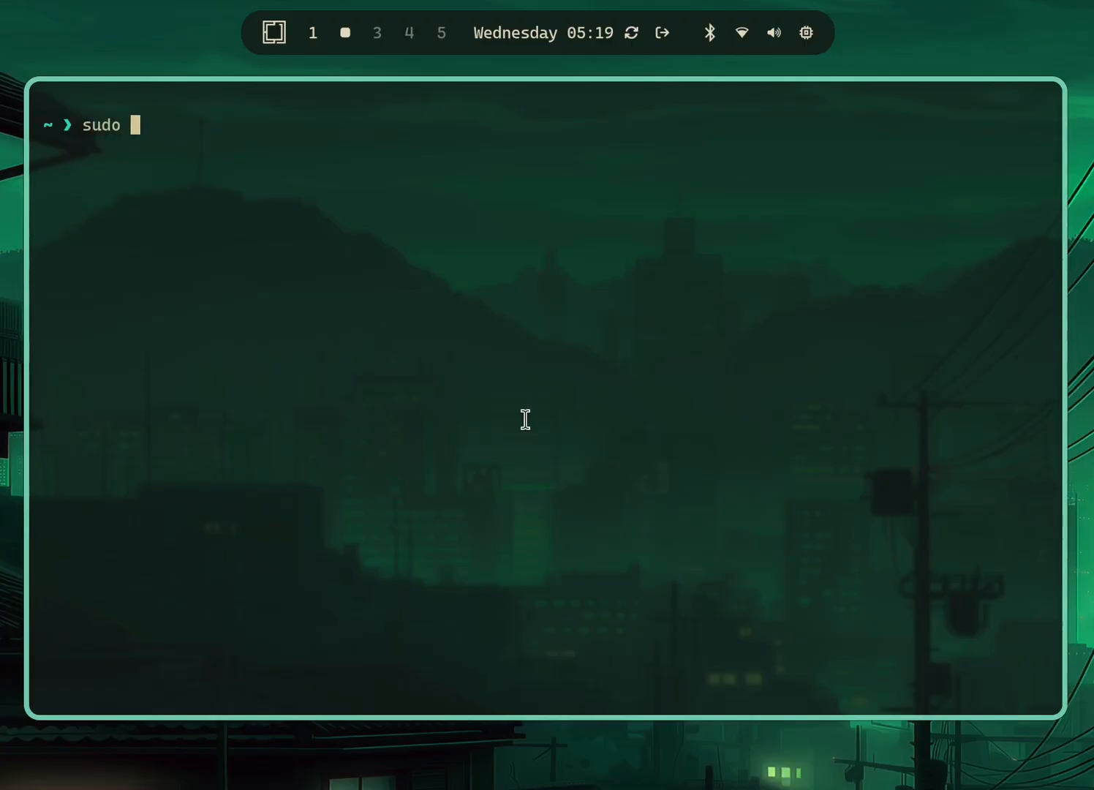
text(snap install mul)
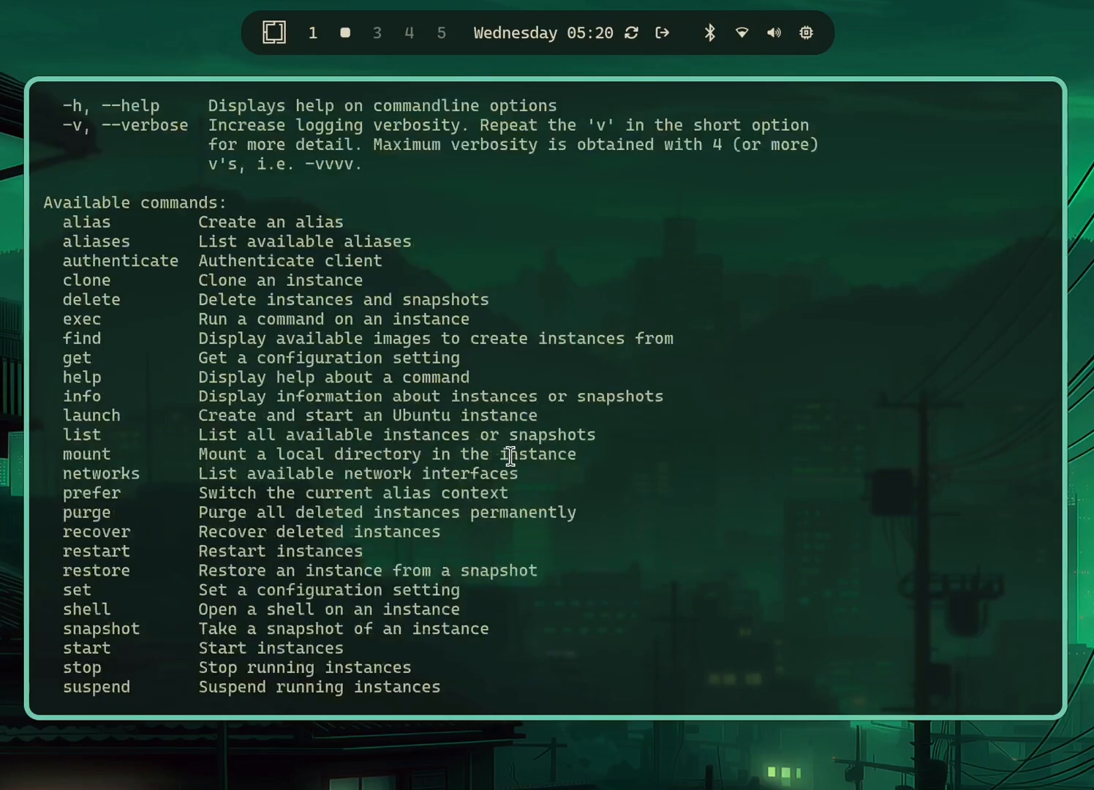
scroll(down, 3)
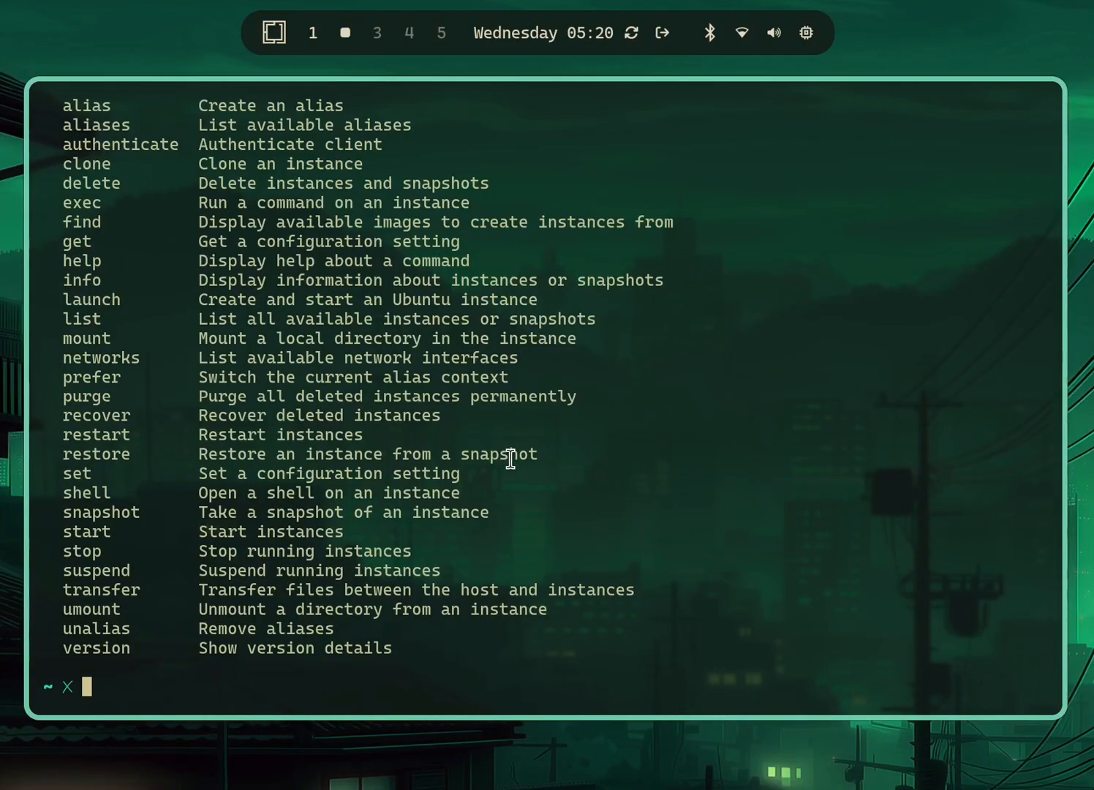
Run 'multipass launch' to create a default instance and await initialization
text(multi)
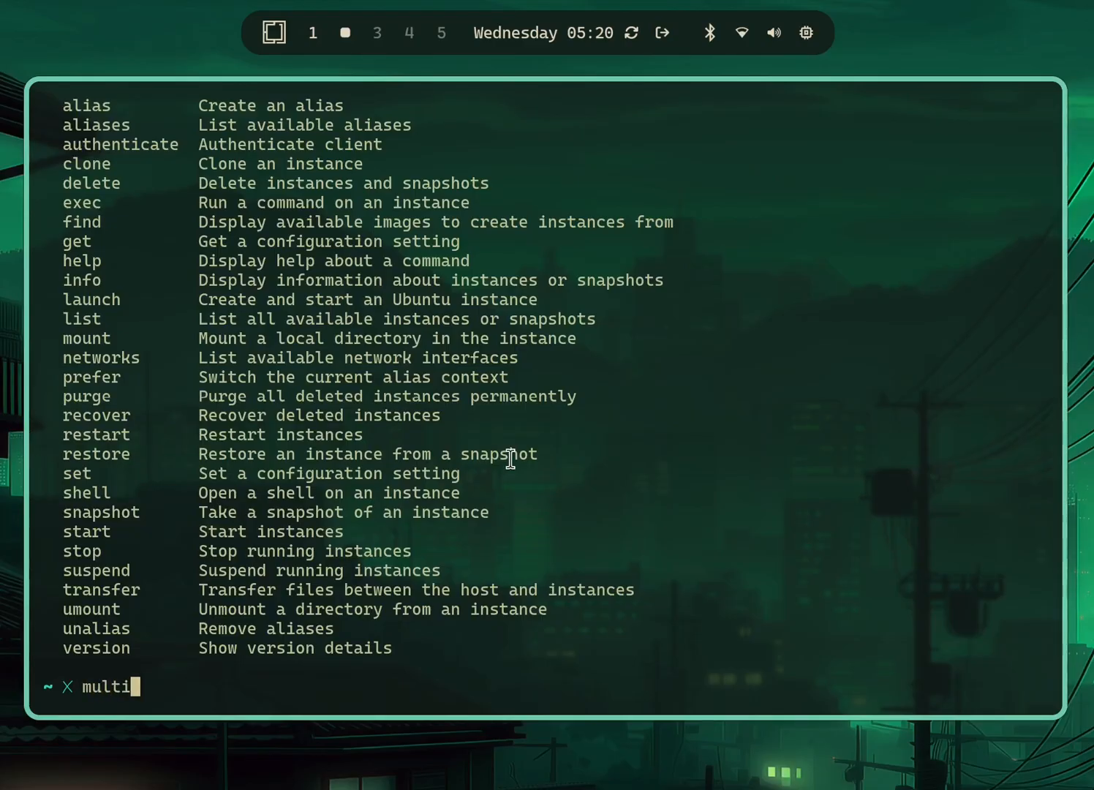
text(pass launch)
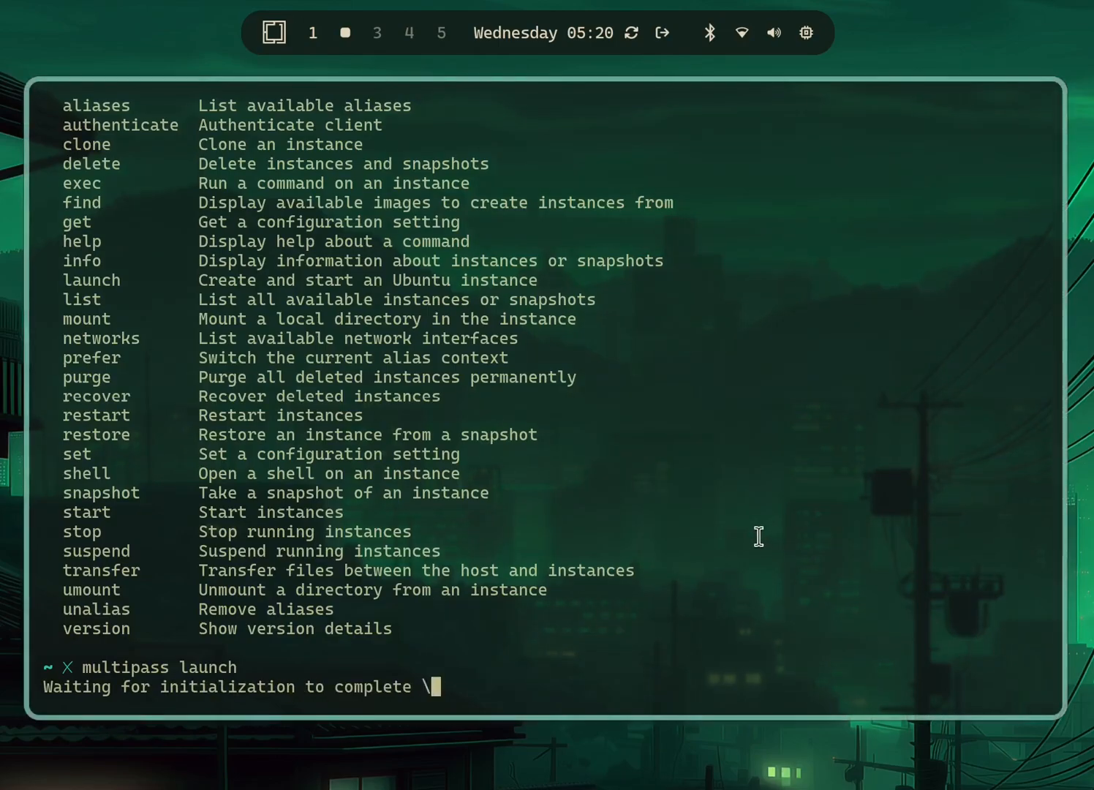
mouse_move(626, 485)
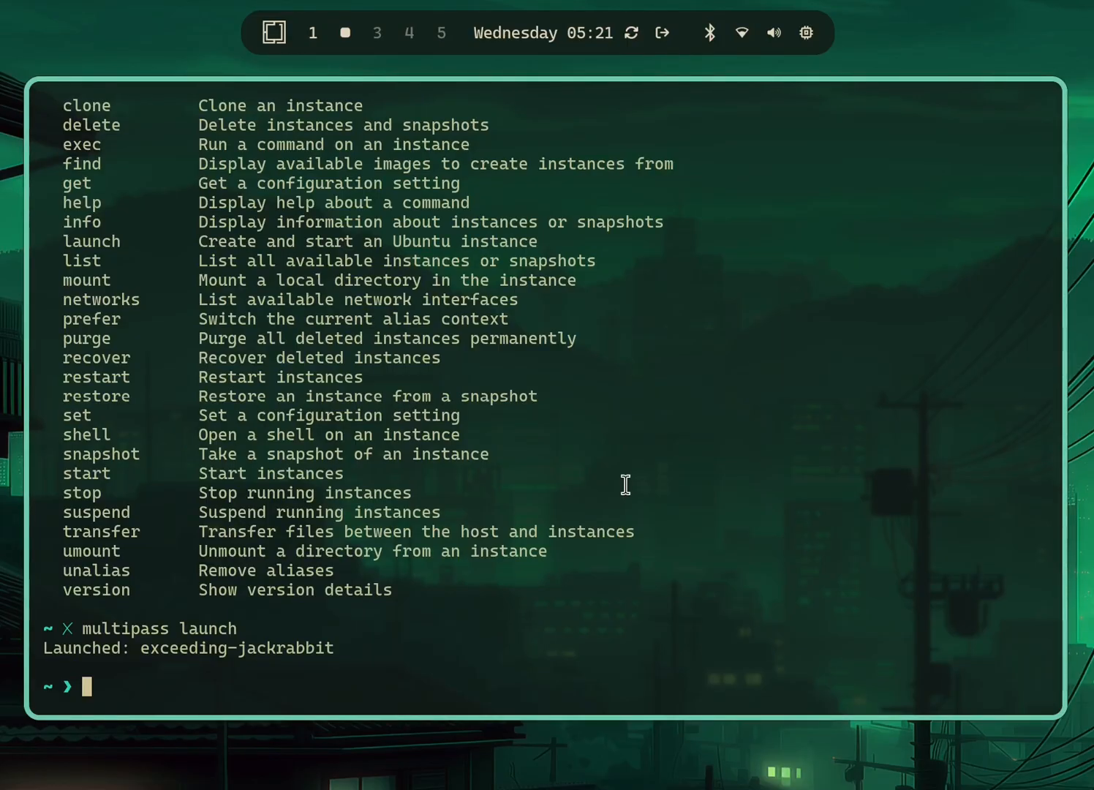
Open a shell on exceeding-jackrabbit with 'multipass shell'
text(multipass)
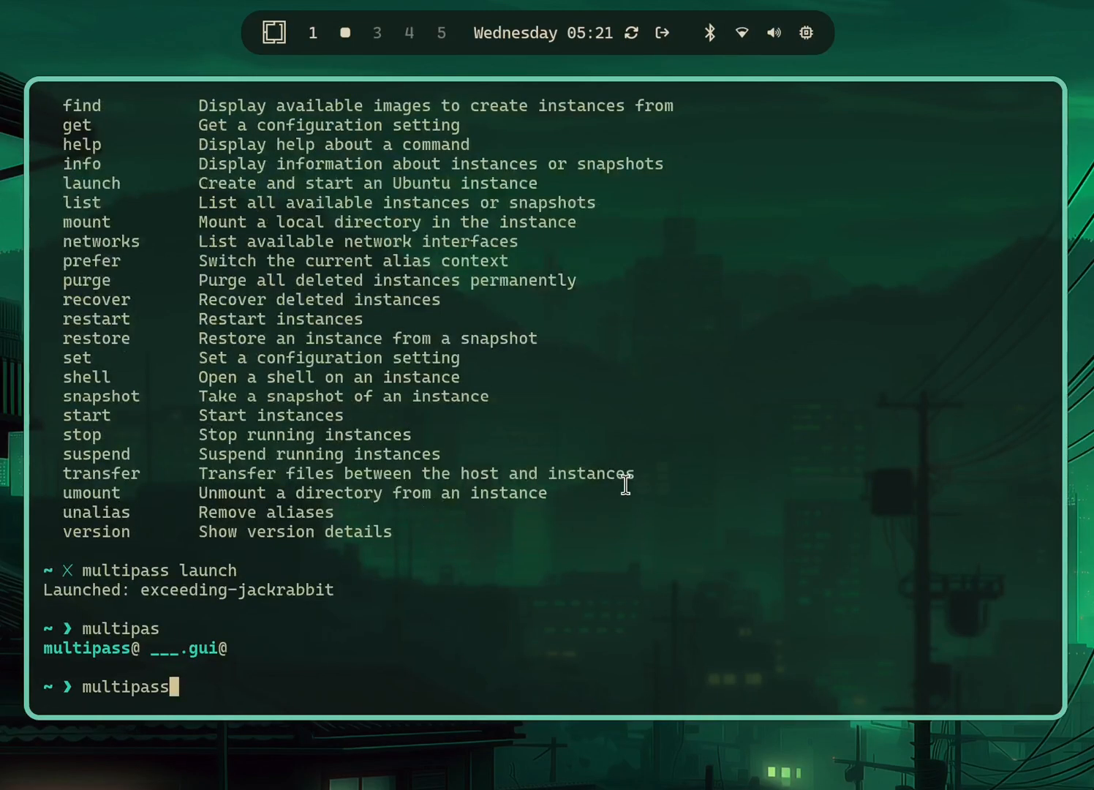
text(shell)
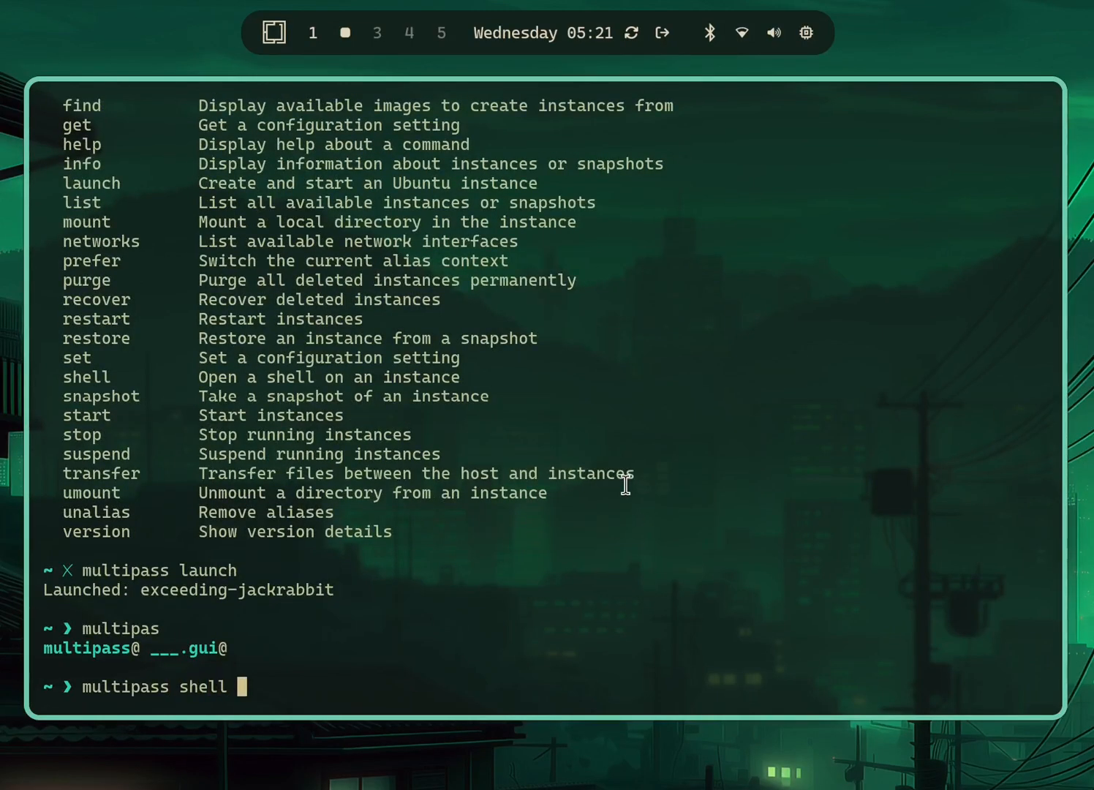
text(exceeding-jackrabbit)
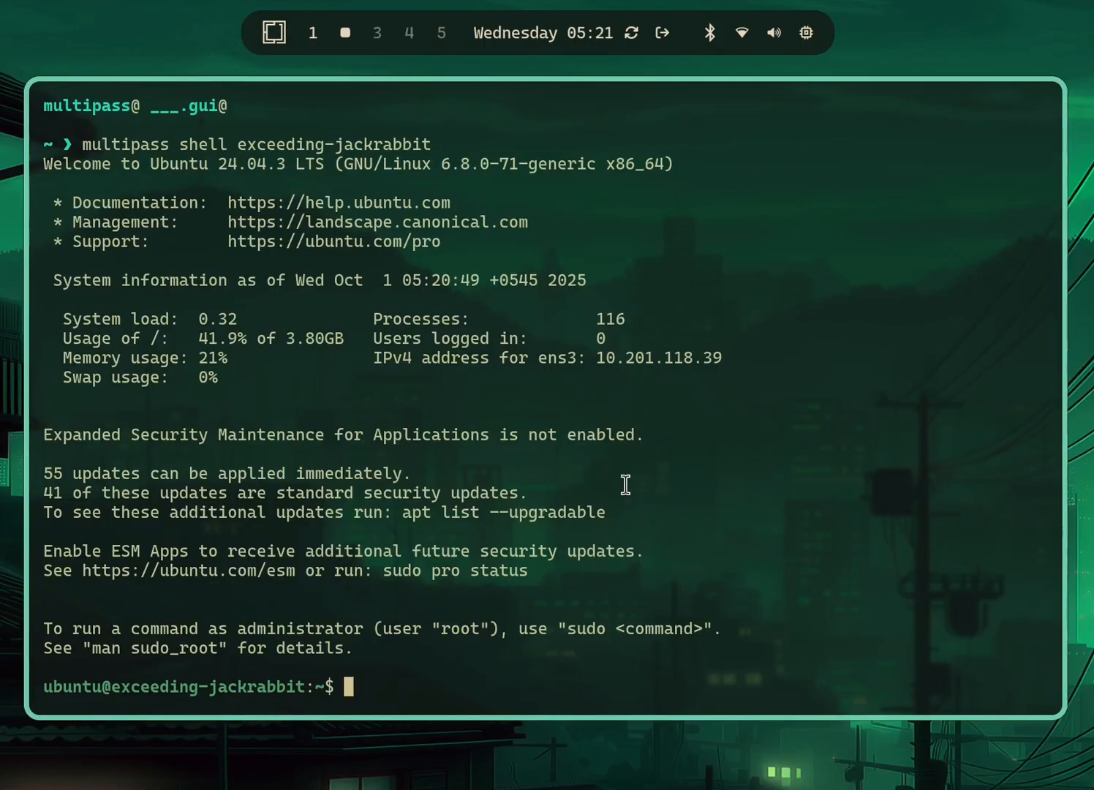
text(s)
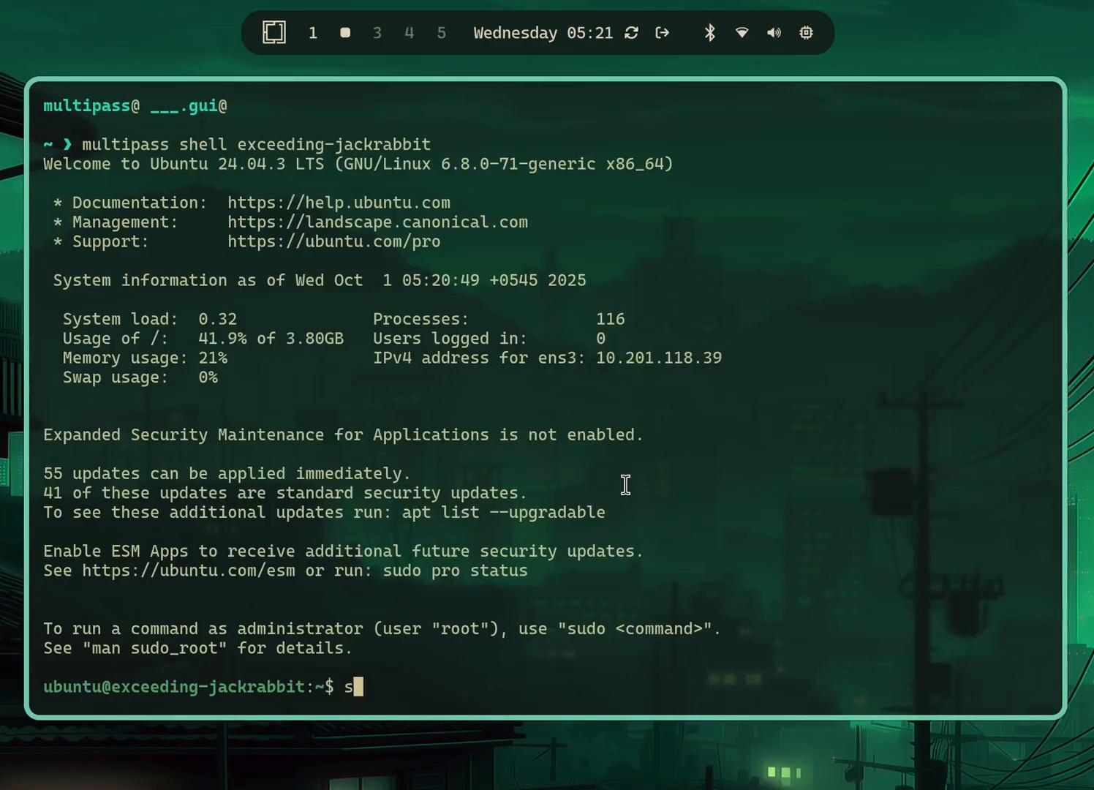
Check kernel details with uname -a, then decline the apt-get upgrade with n
text(uname -a)
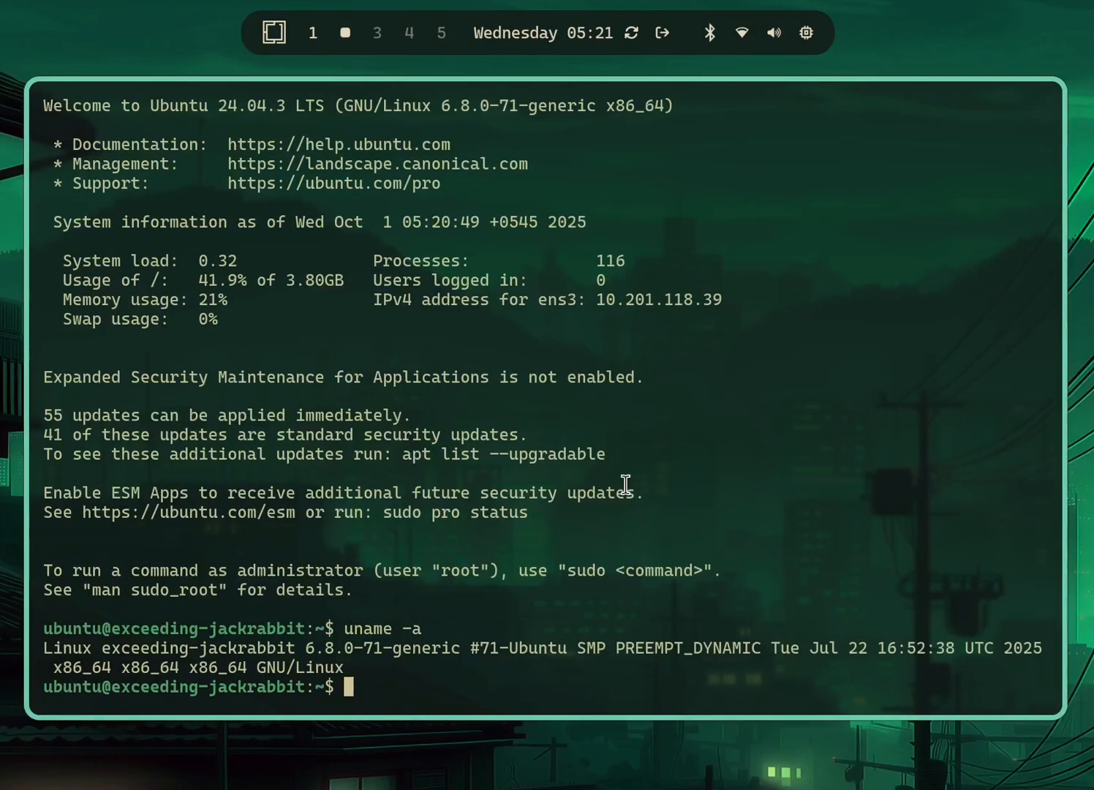
text(sudo apt-get upgrade)
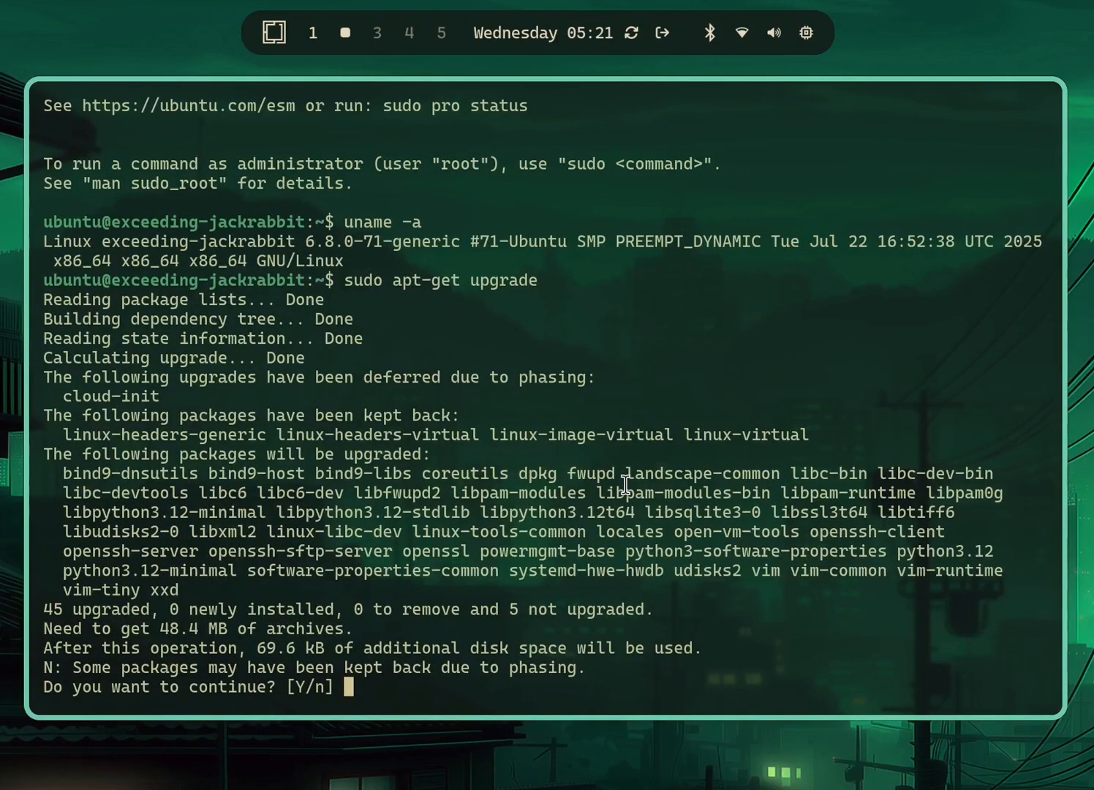
text(n)
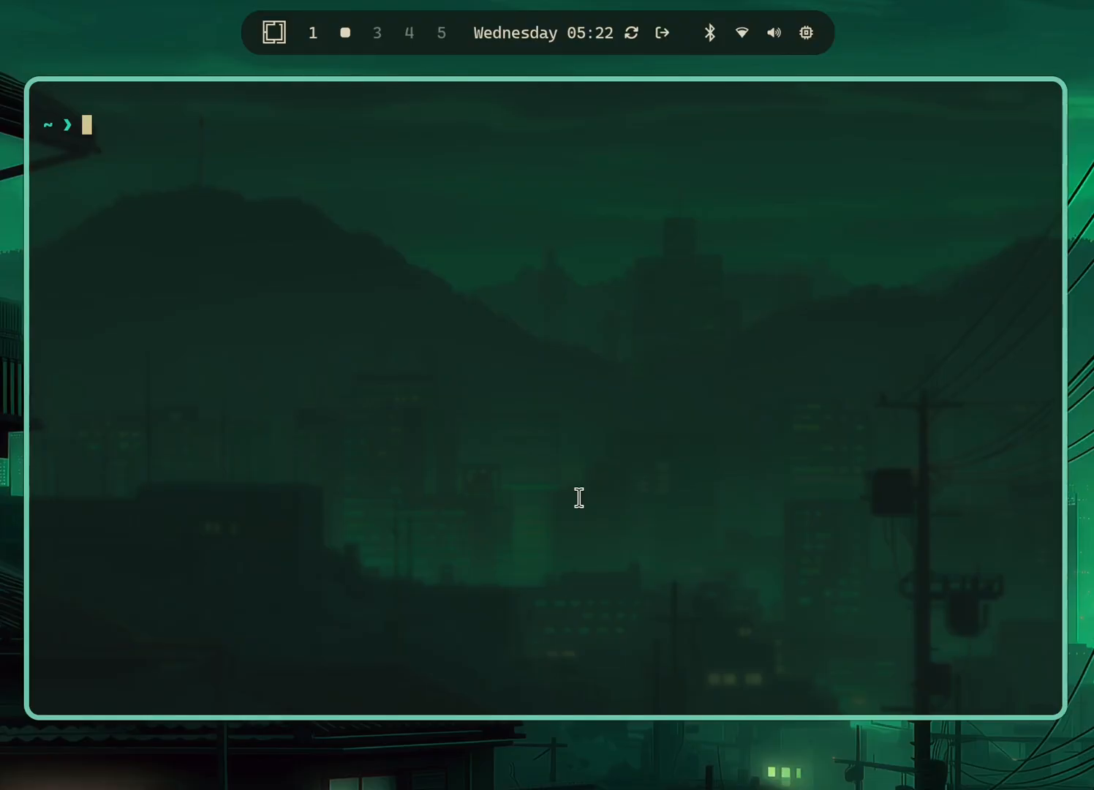
Run 'multipass list' to view the instance table
text(multipass list)
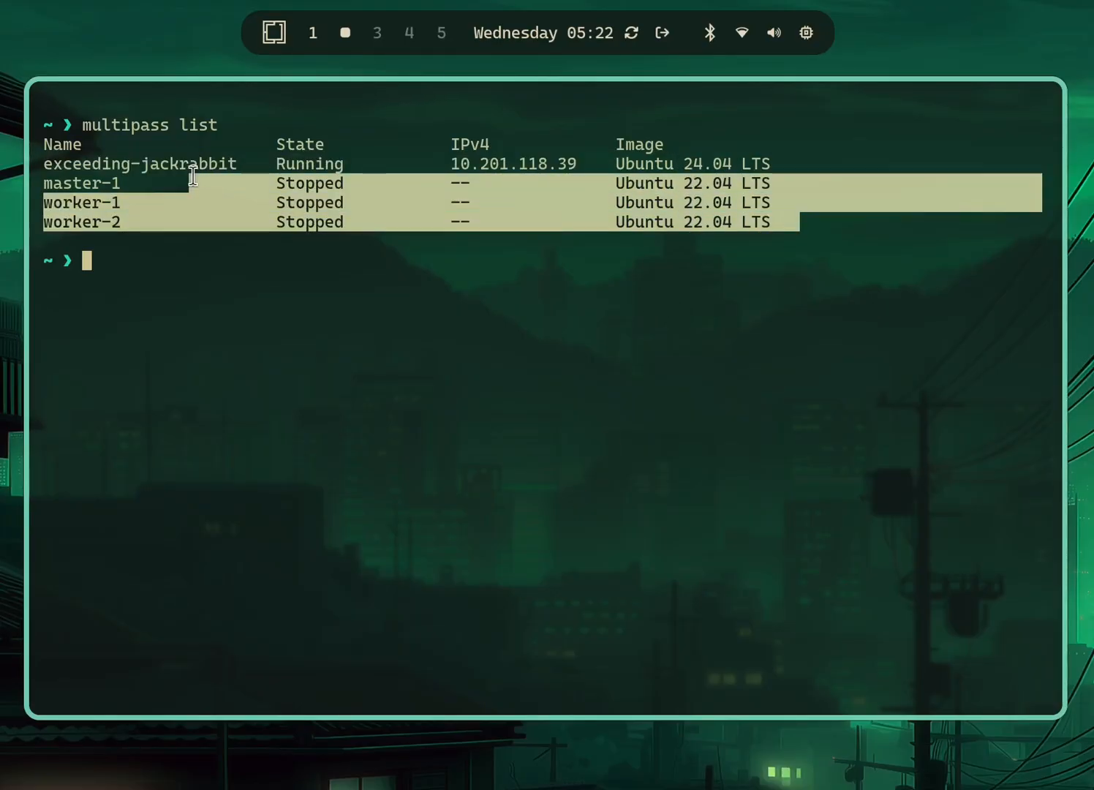
mouse_move(26, 194)
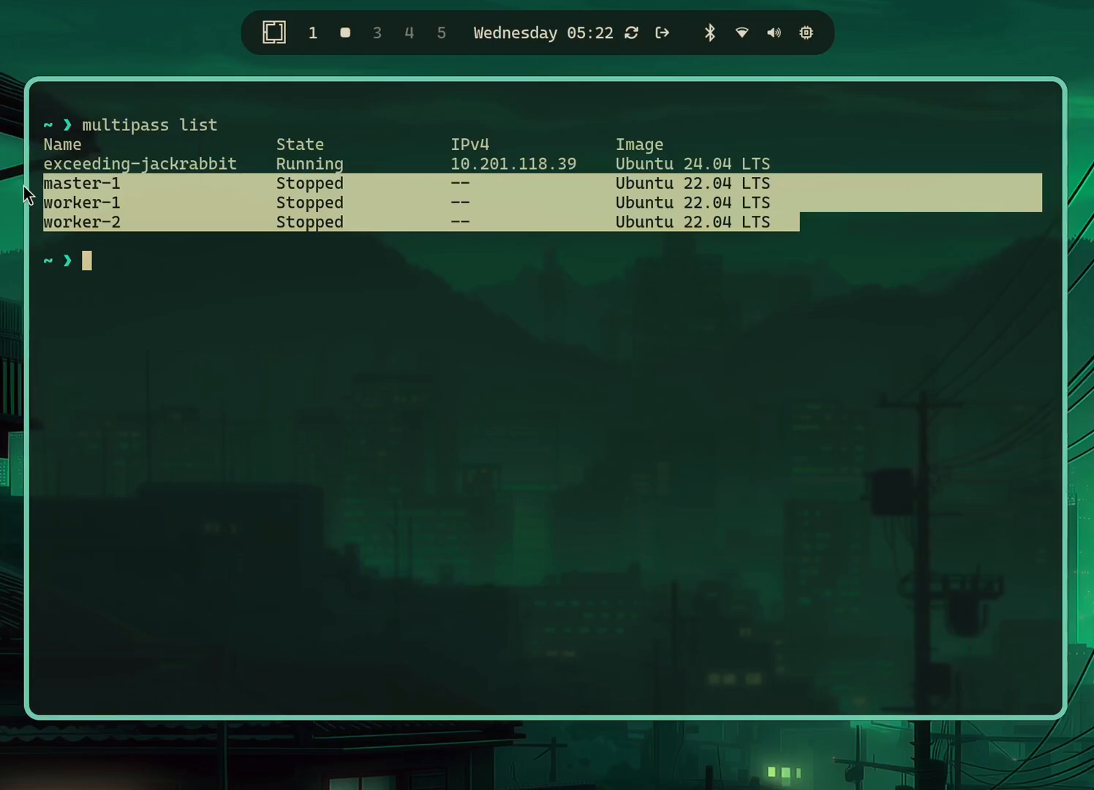
mouse_move(760, 345)
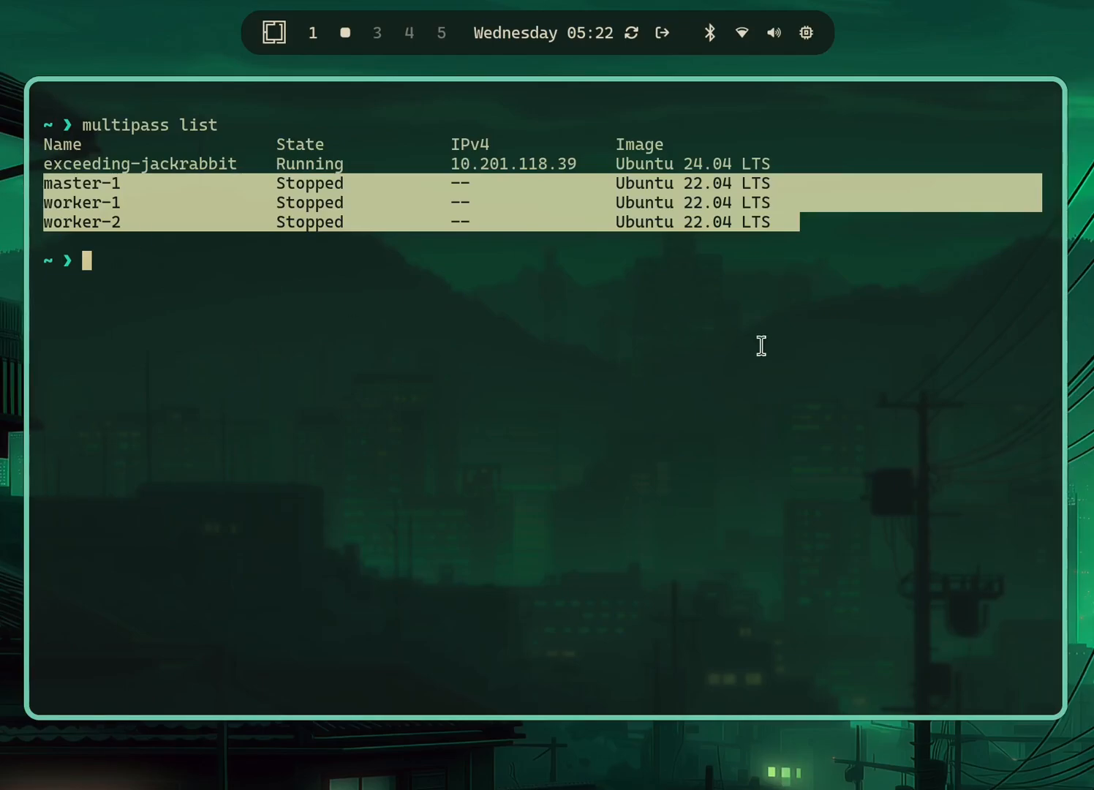
mouse_move(521, 456)
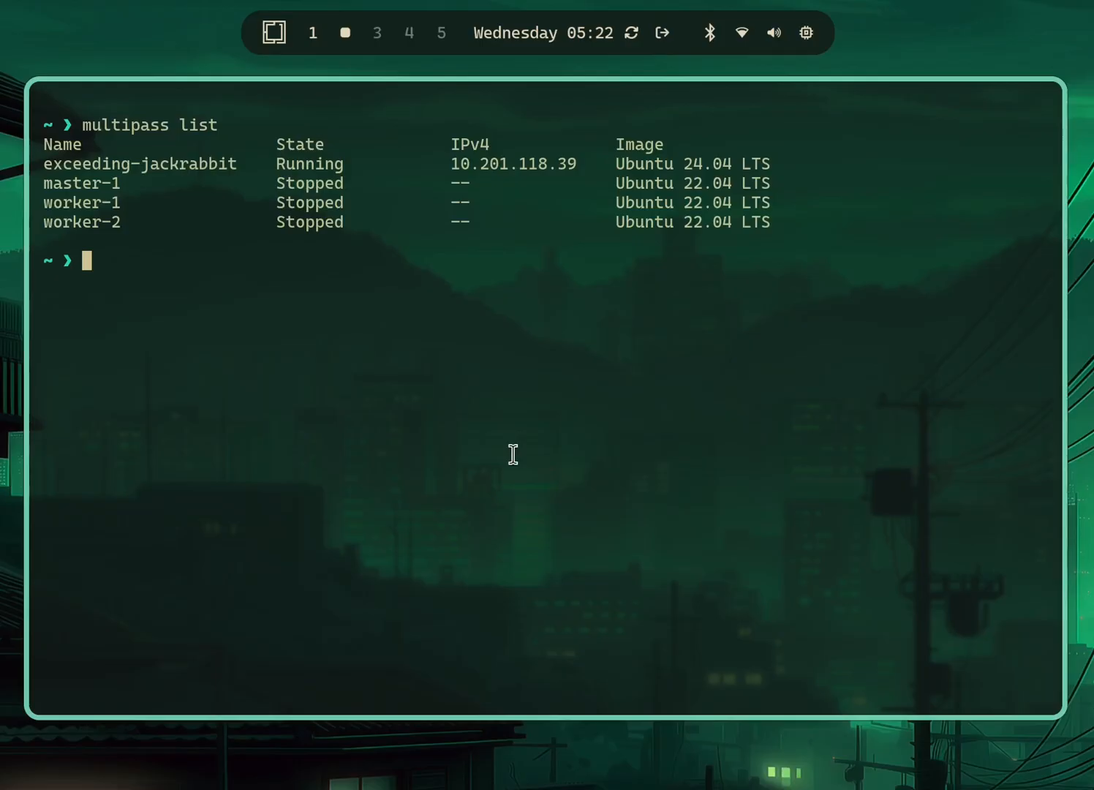
Run 'multipass exec exceeding-jackrabbit hostname' to print the instance's hostname
text(multipas)
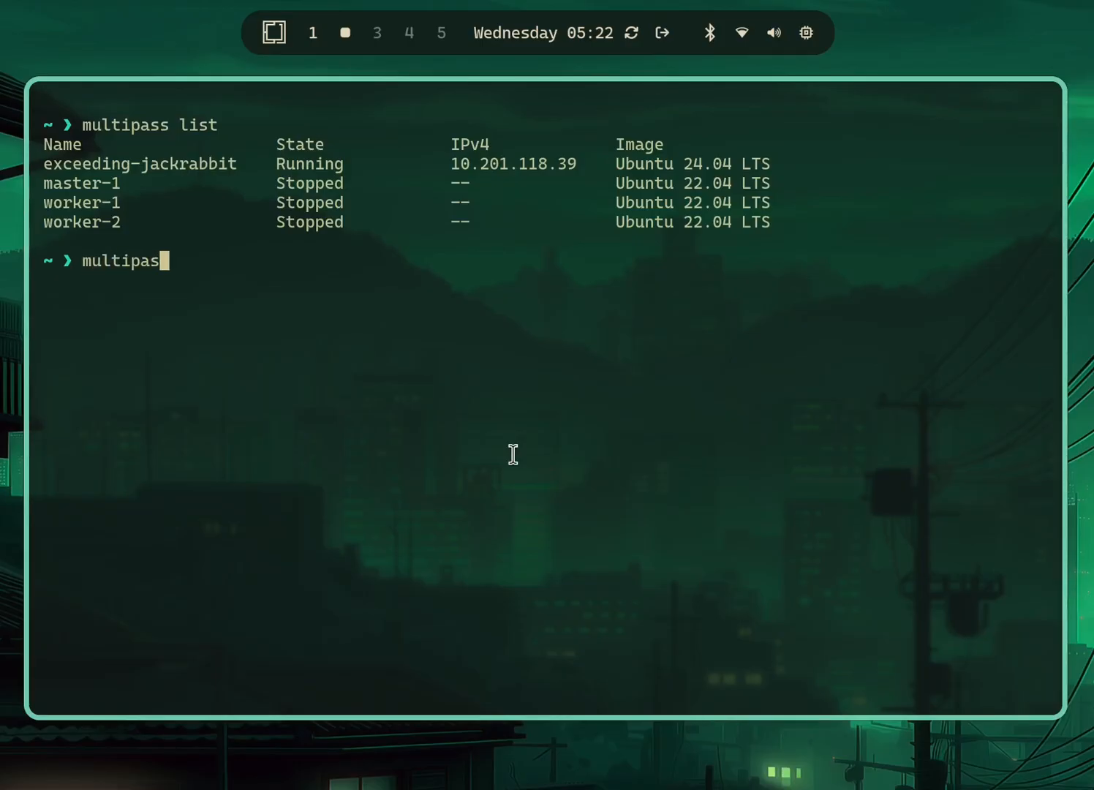
text(s)
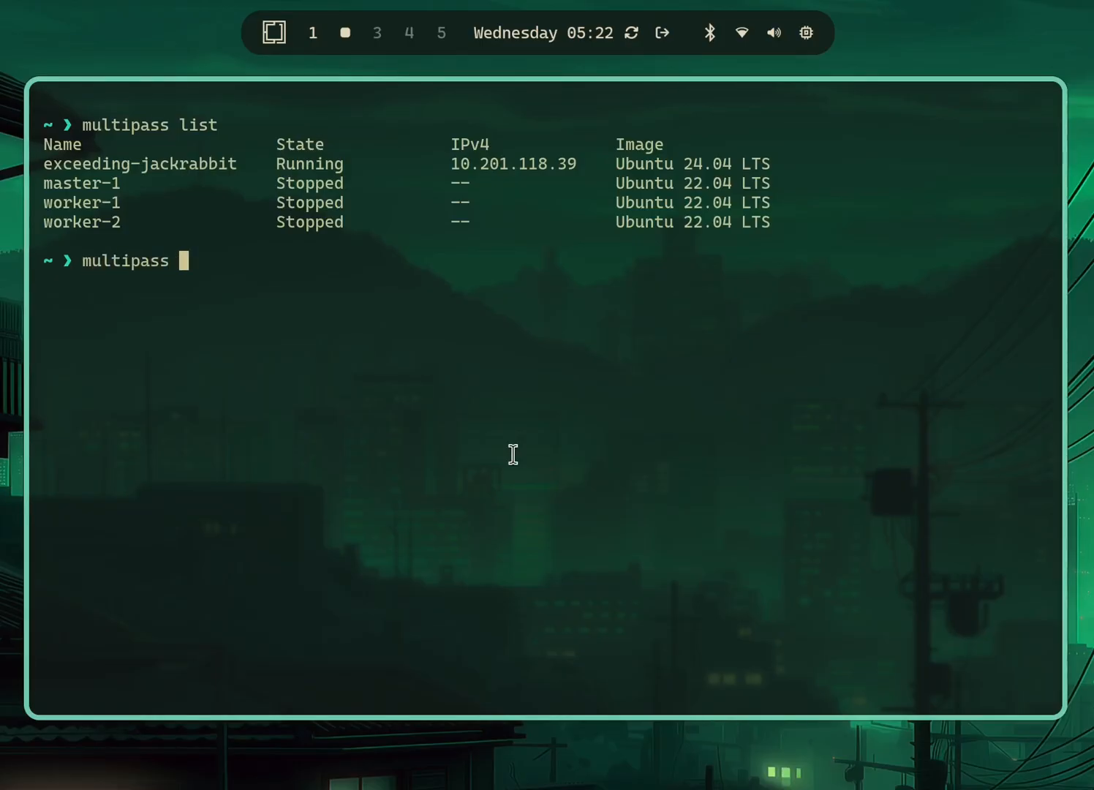
text(exec)
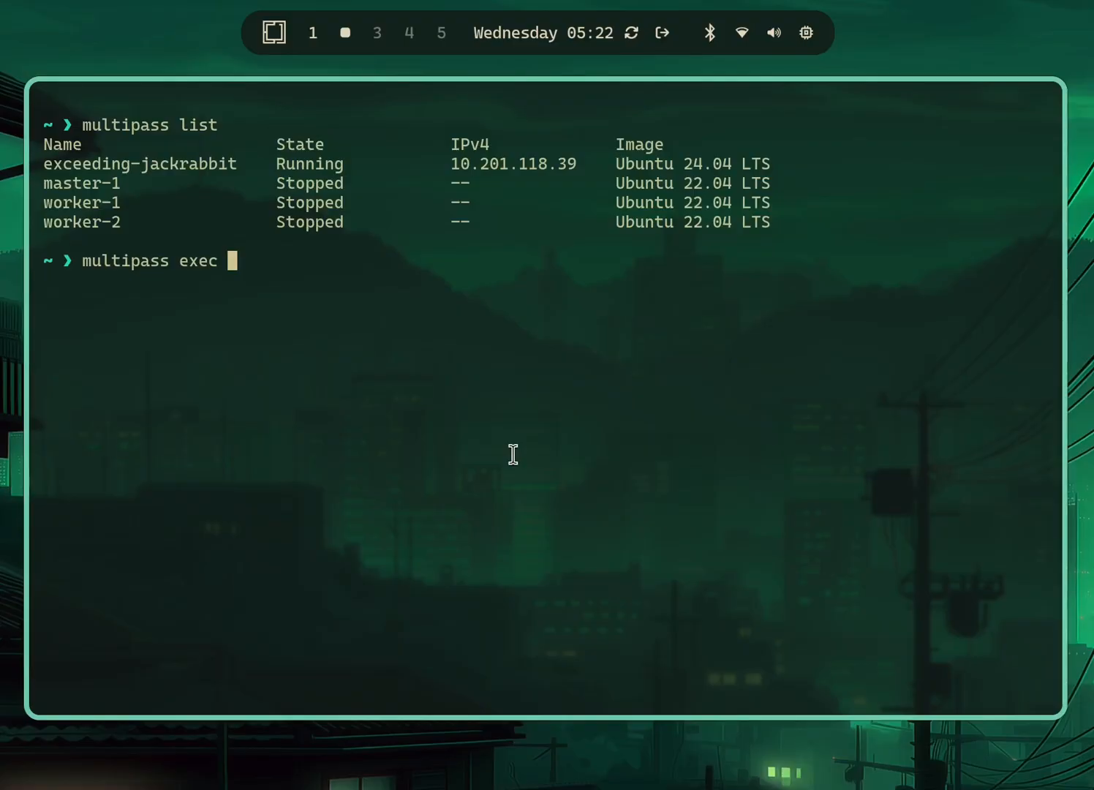
text(exceeding-jackrabbit)
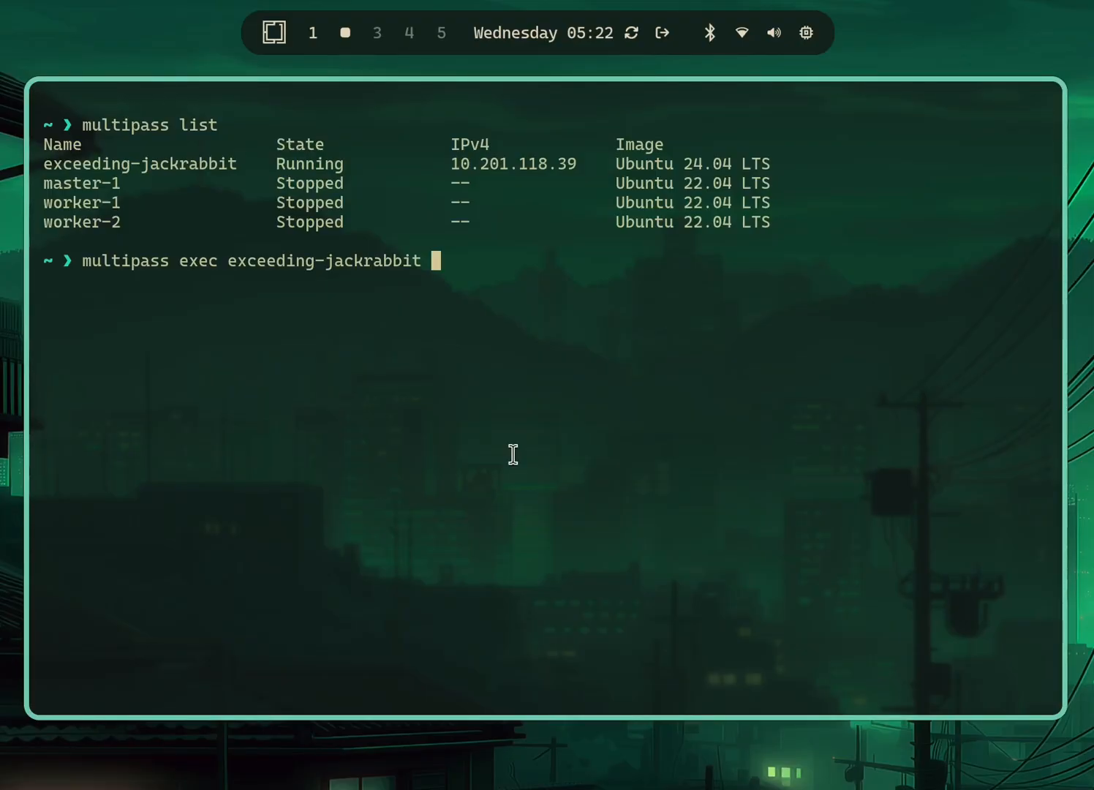
text(hostname)
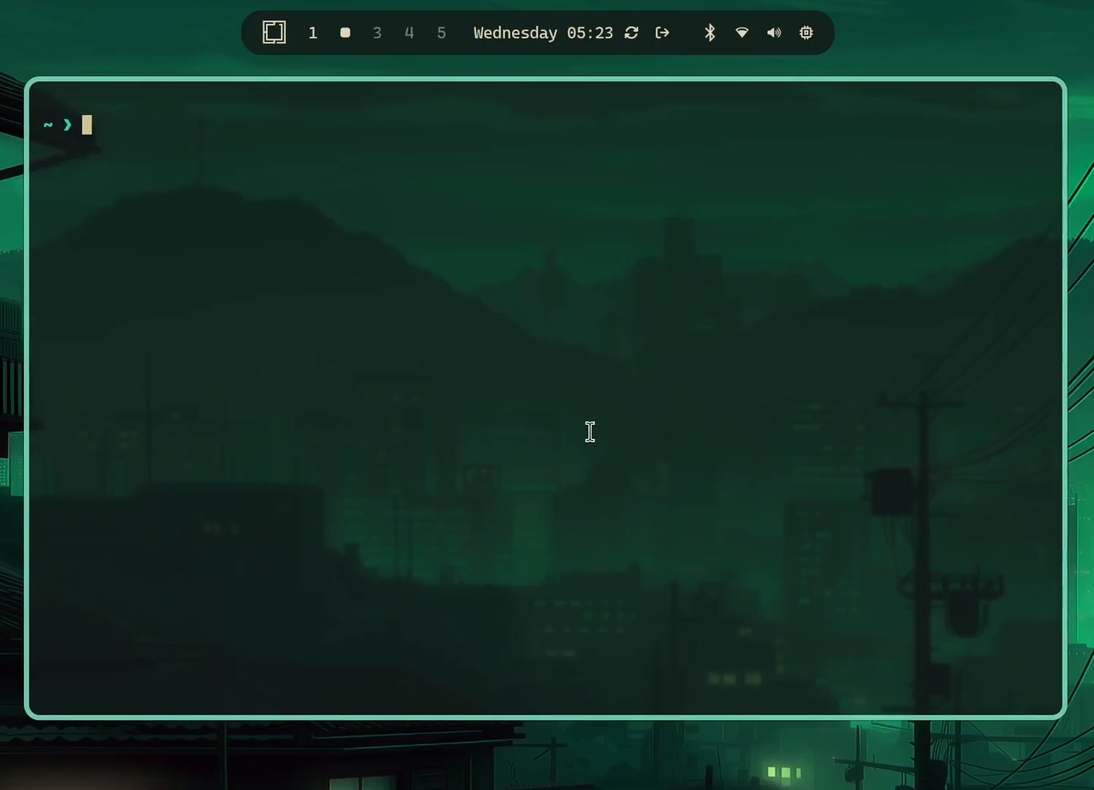
Launch myserver with 2 CPUs, 2GB memory and Ubuntu 24.04 via multipass launch
text(multipass launch --name)
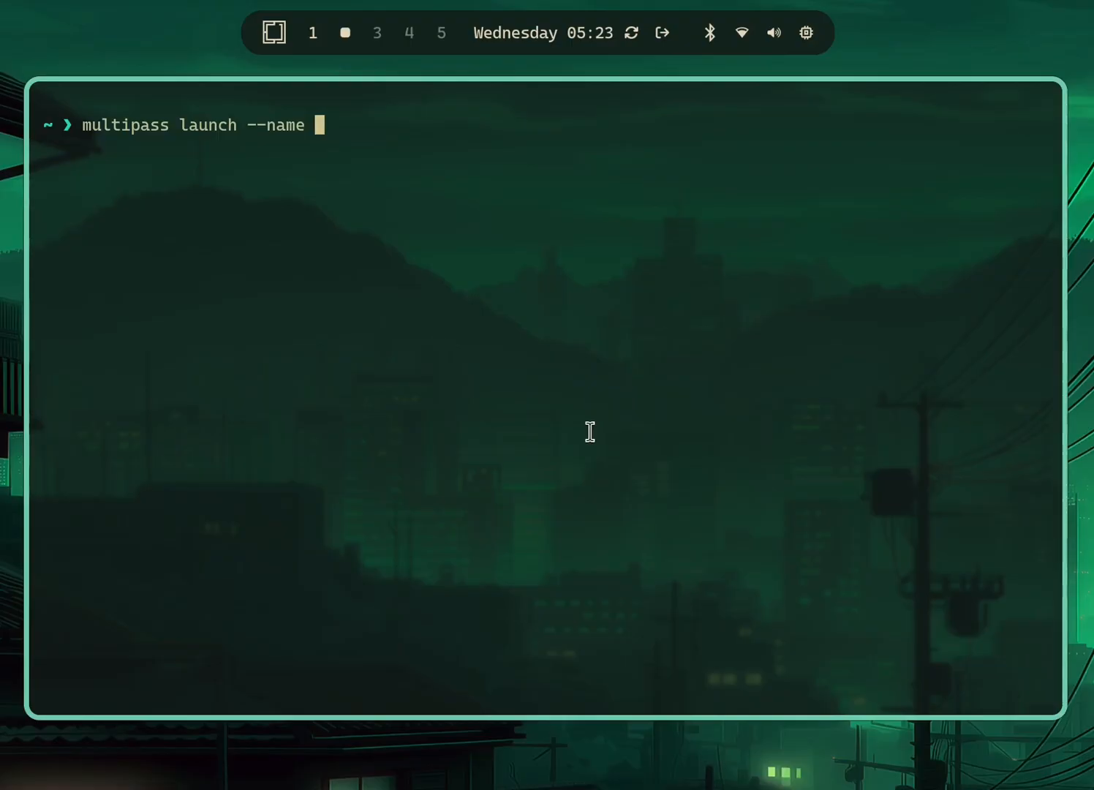
text(server)
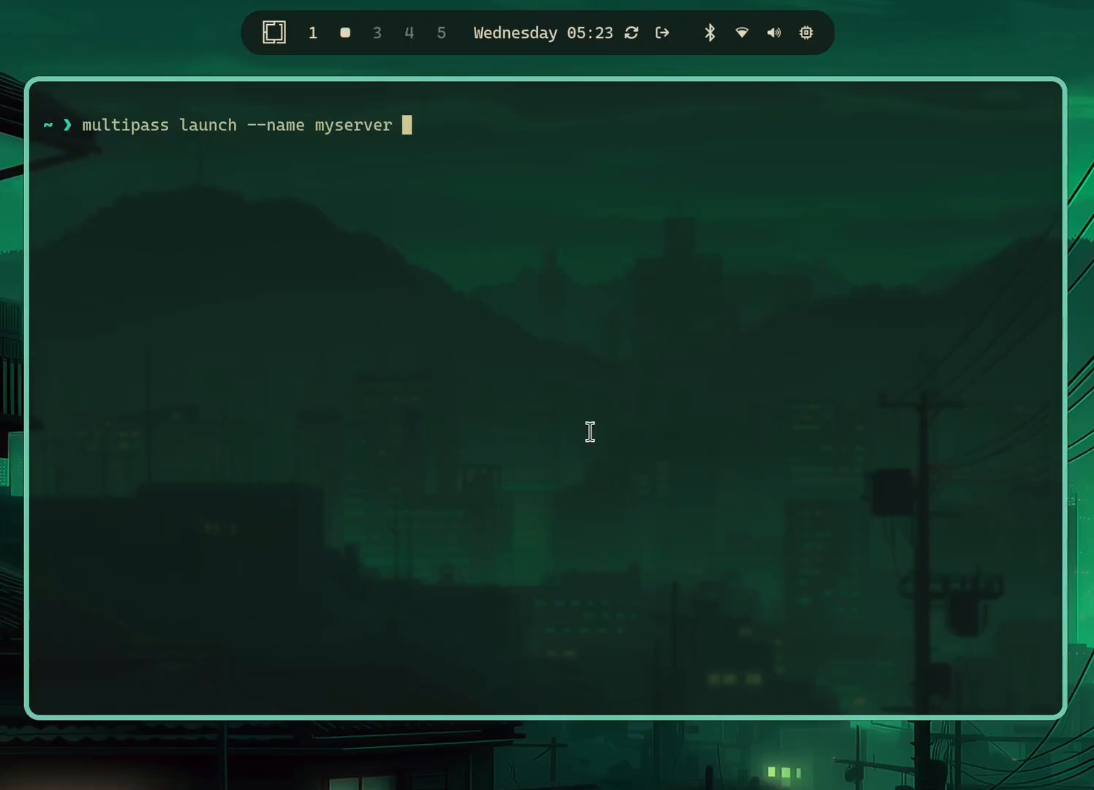
text(--cpus 2 --)
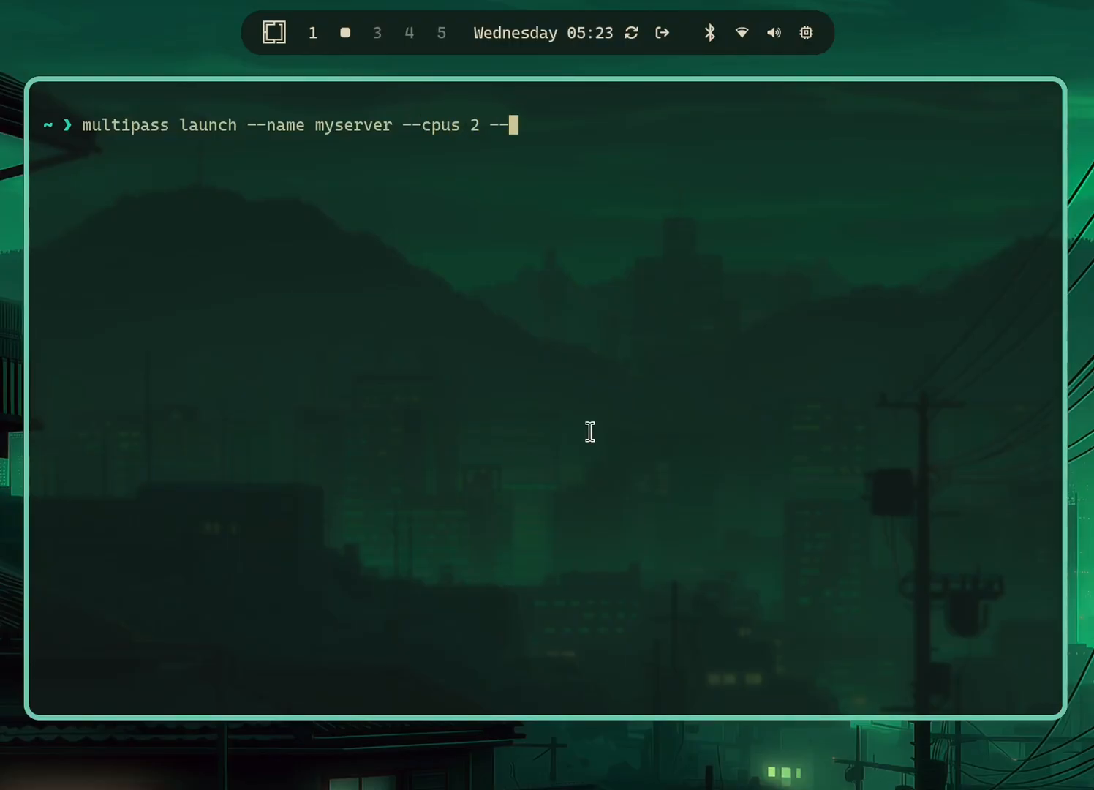
text(memory)
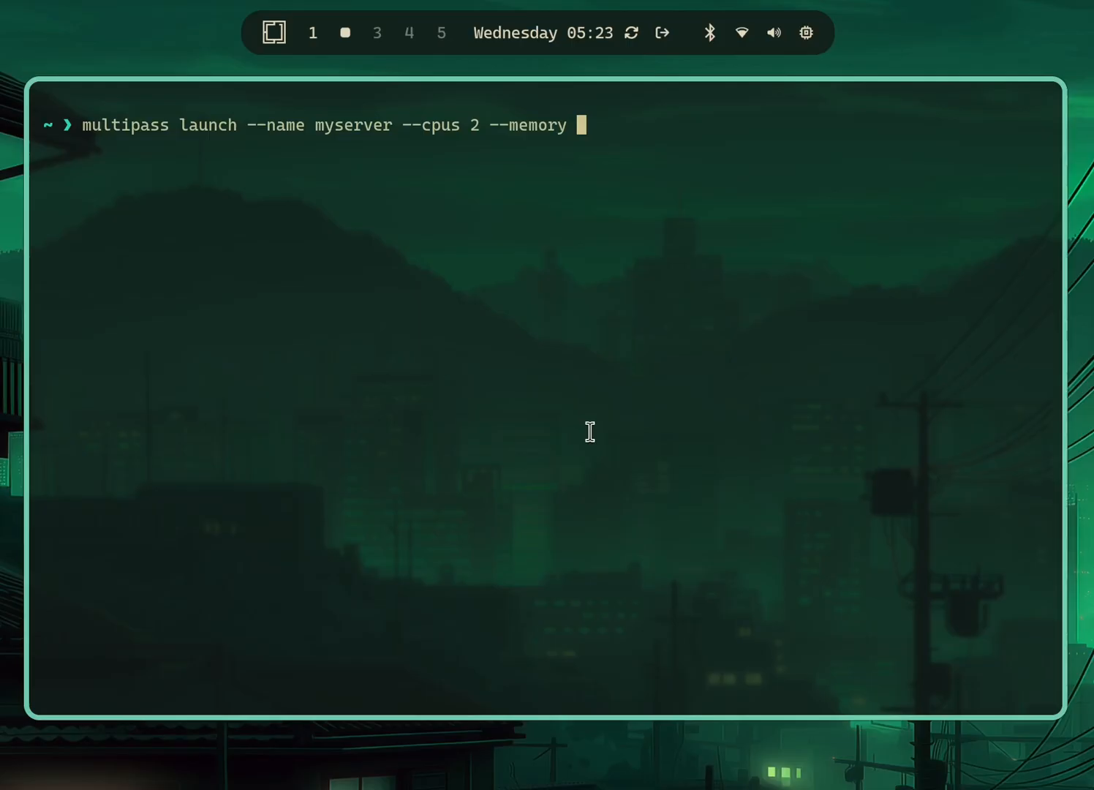
text(2GB)
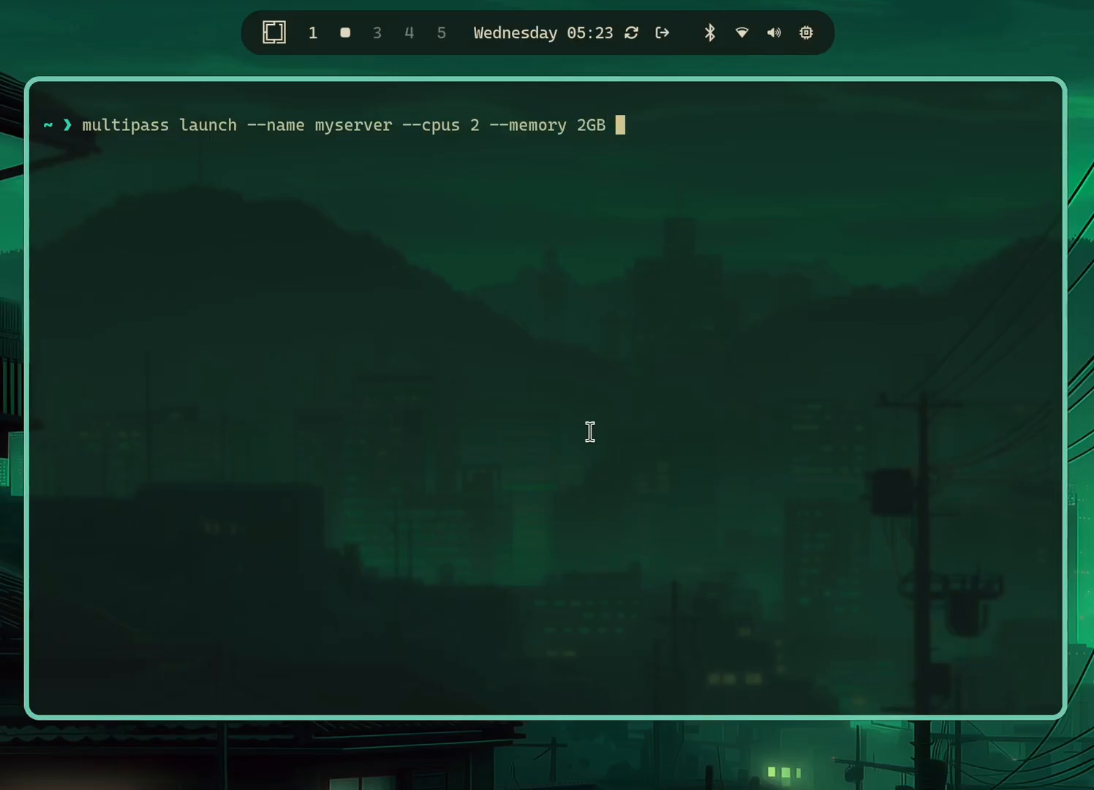
text(24.)
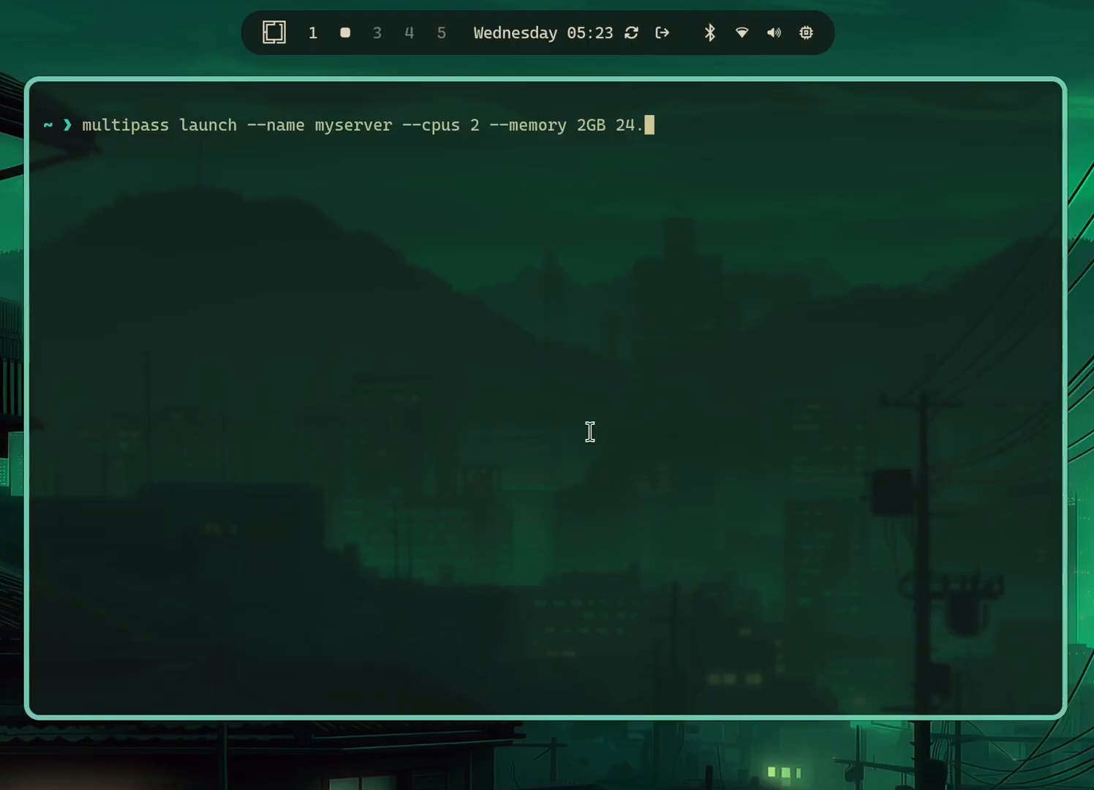
text(04)
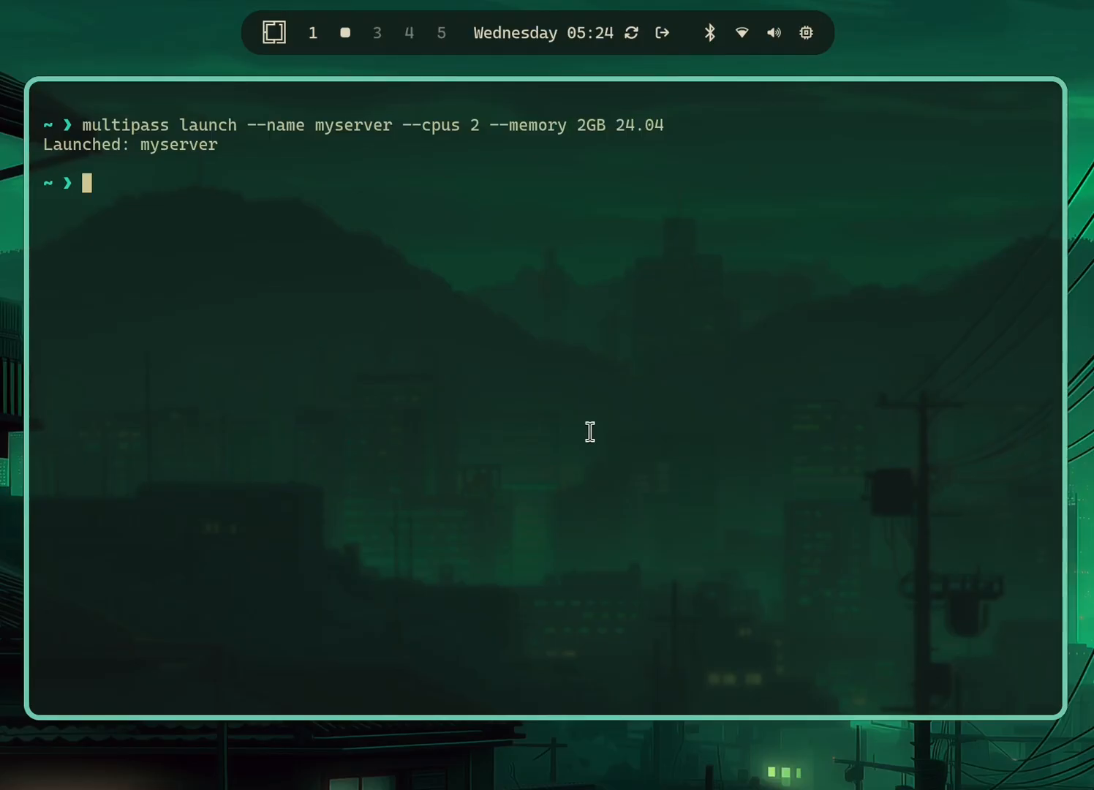
Run 'multipass list' to confirm myserver running at 10.201.118.173
text(multipass)
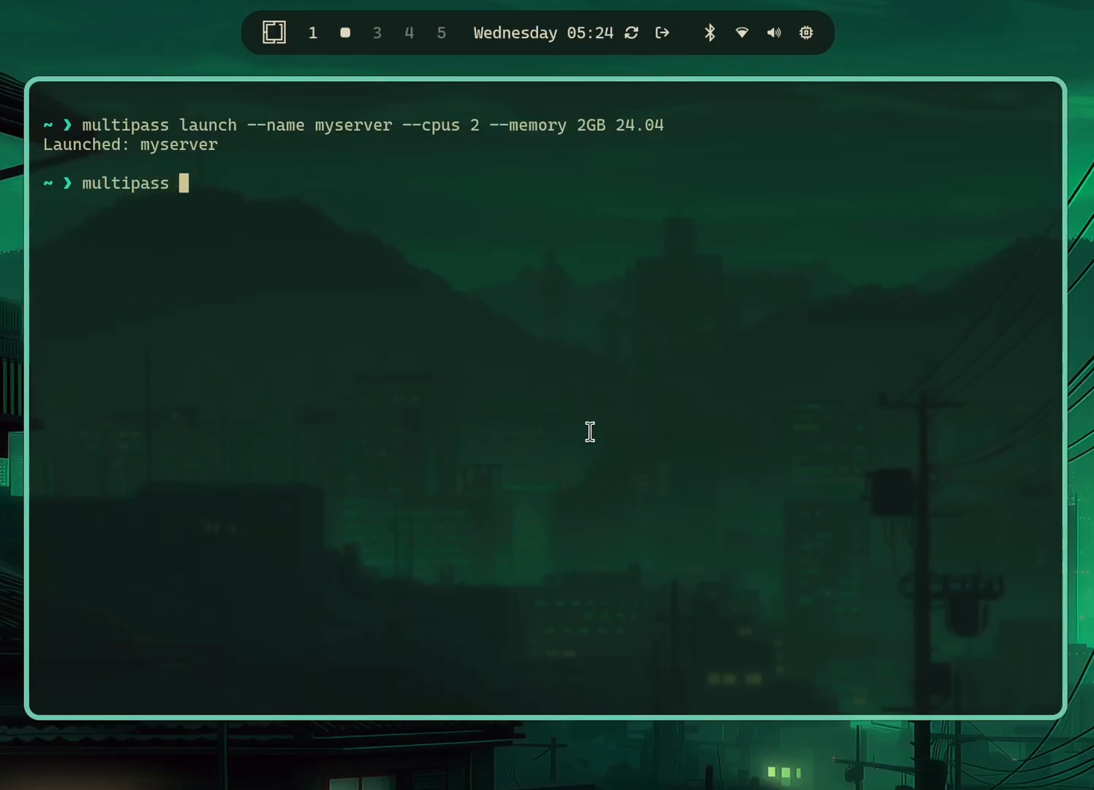
text(list)
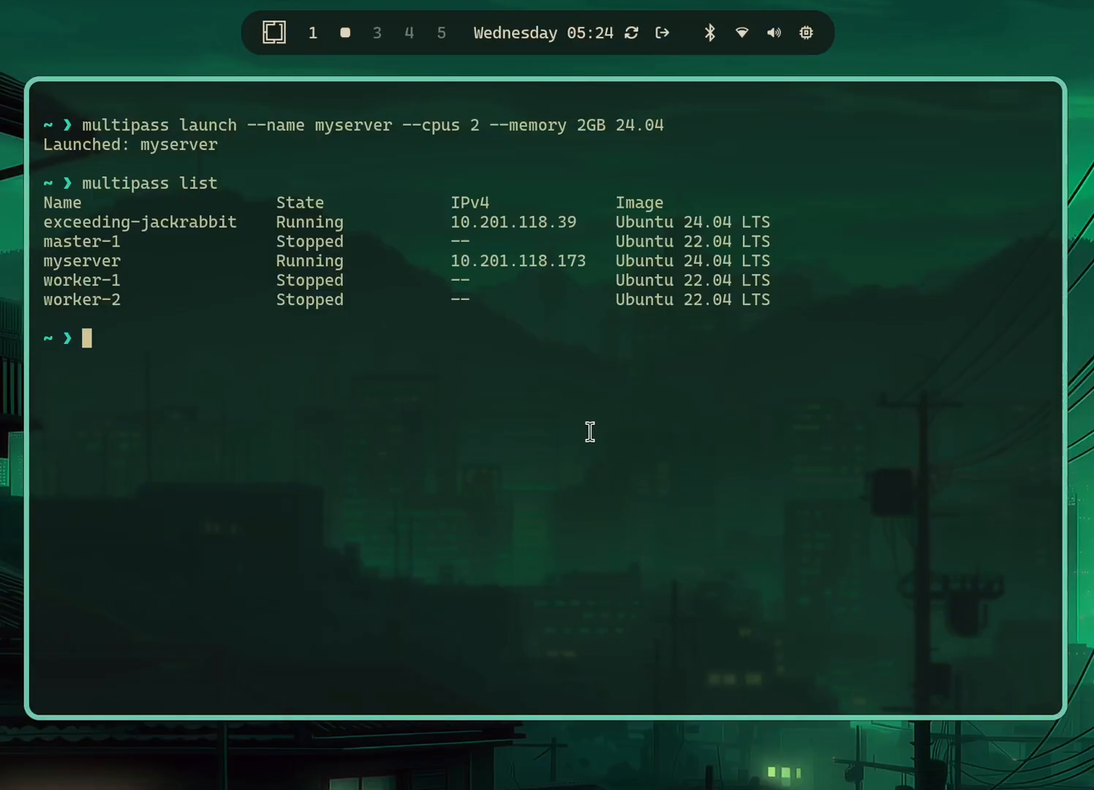
text(multipass)
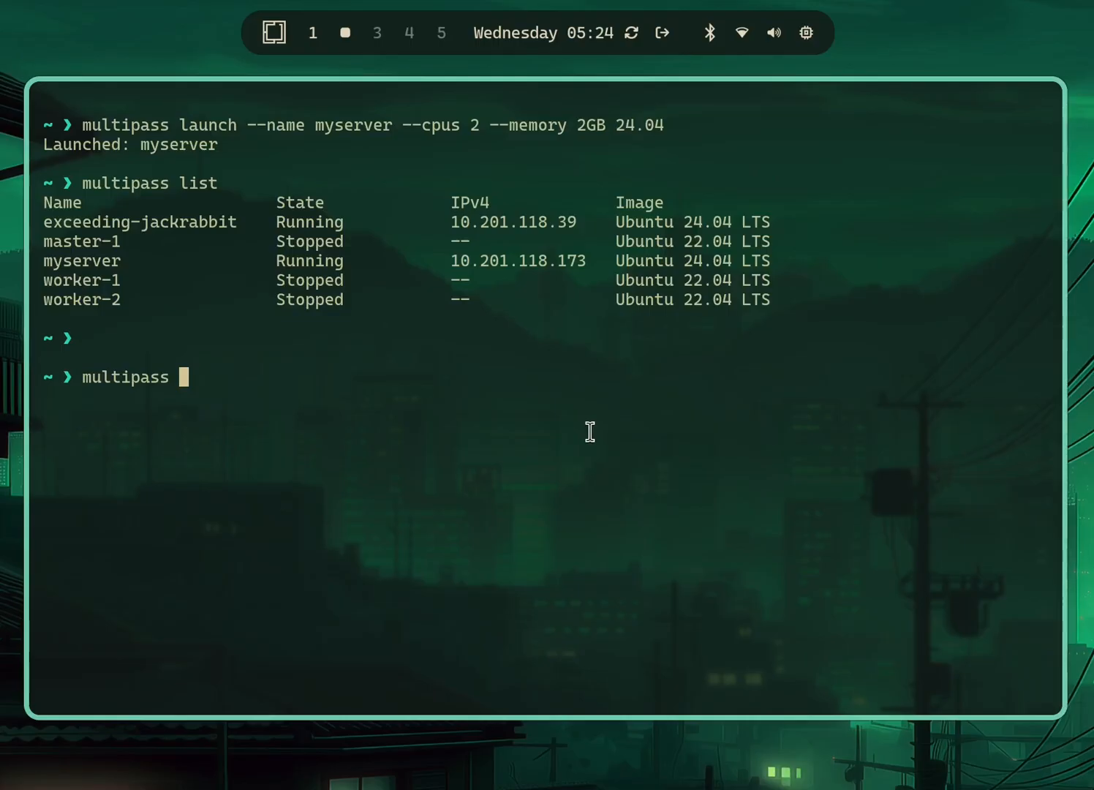
Purge exceeding-jackrabbit with 'multipass delete --purge', then re-run 'multipass list'
text(delete --purge)
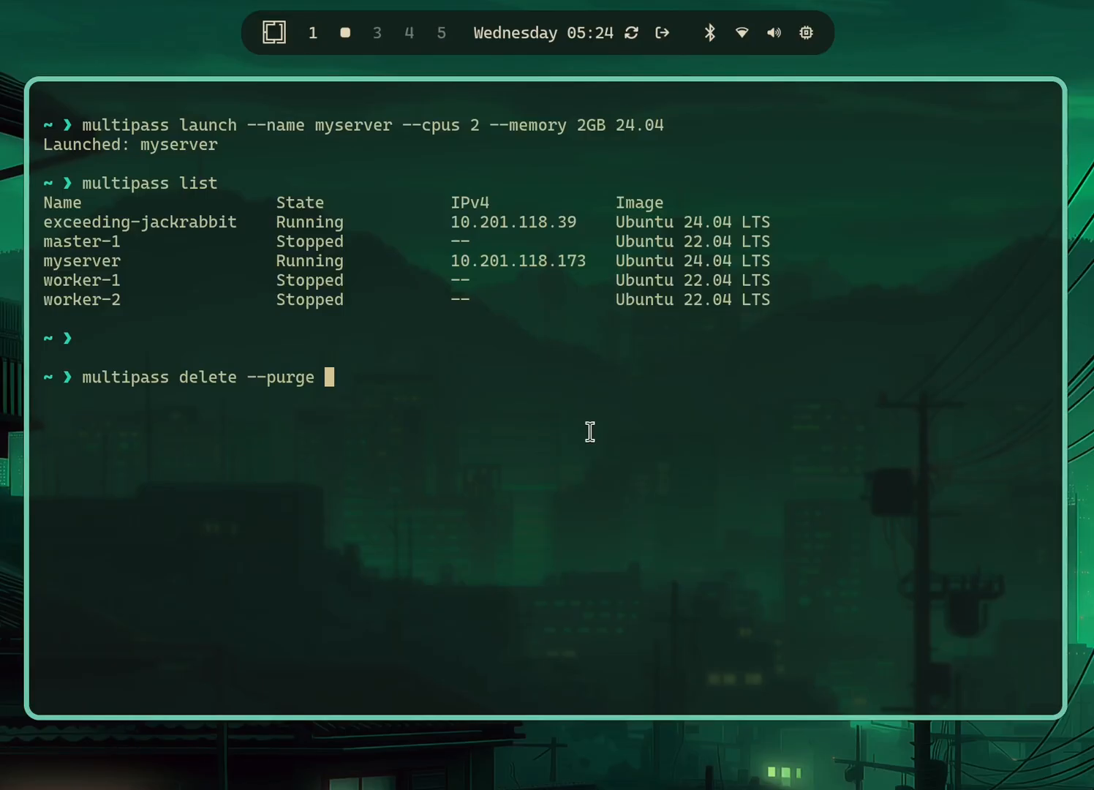
text(my)
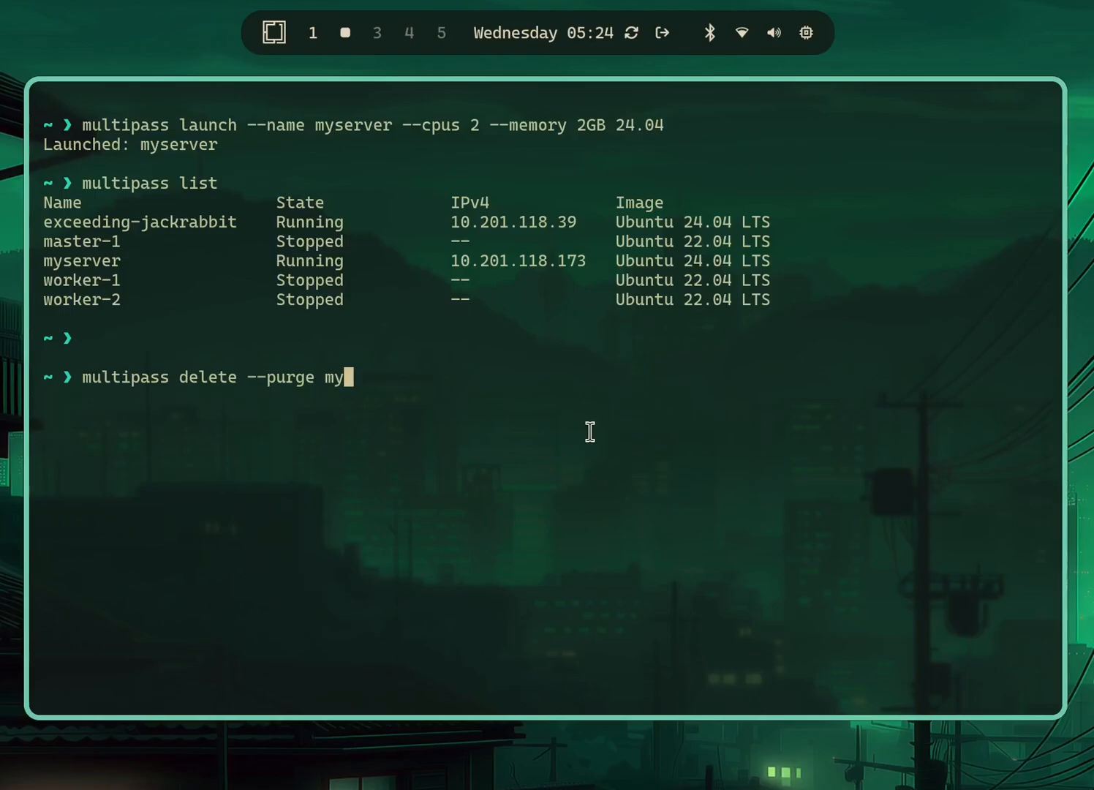
text(server)
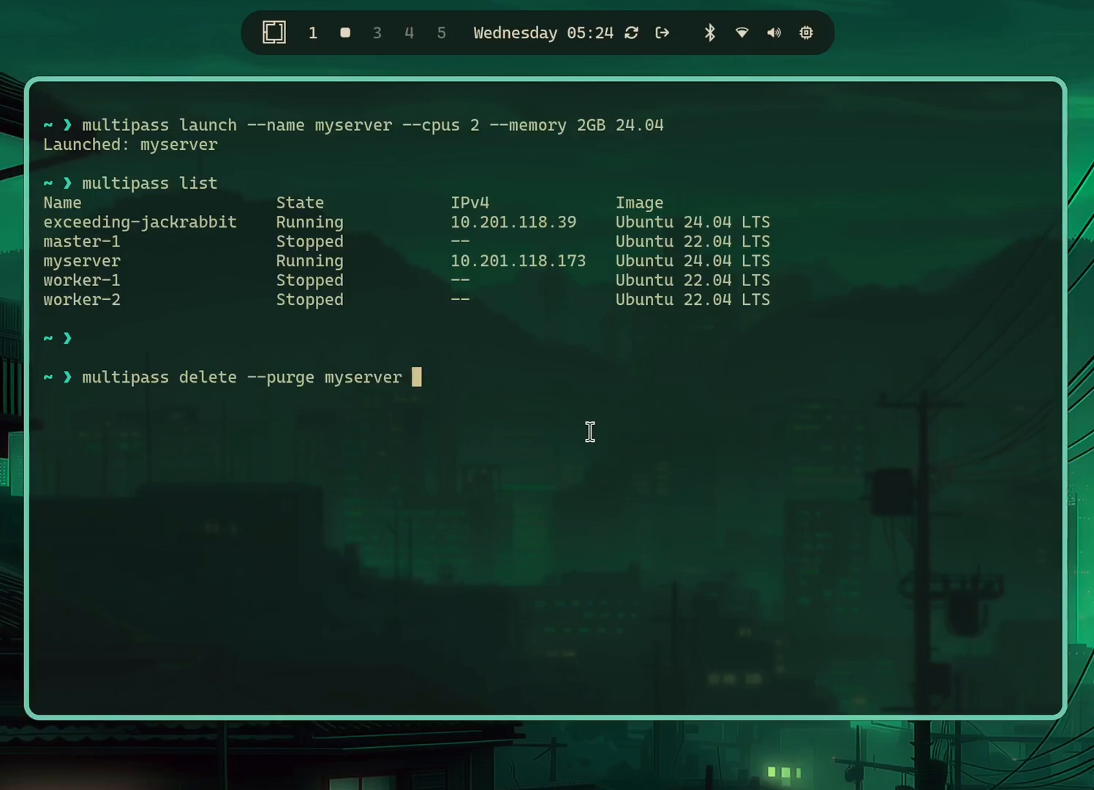
text(exceeding-jackrabbit)
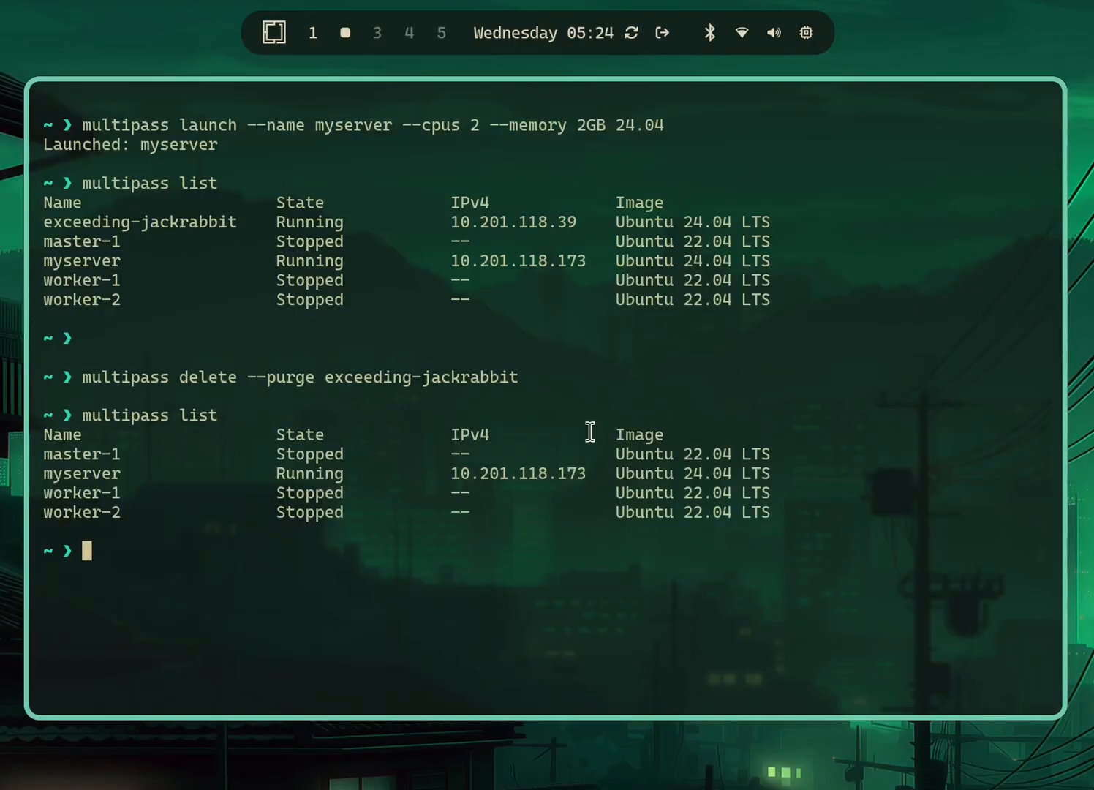
text(multipass list)
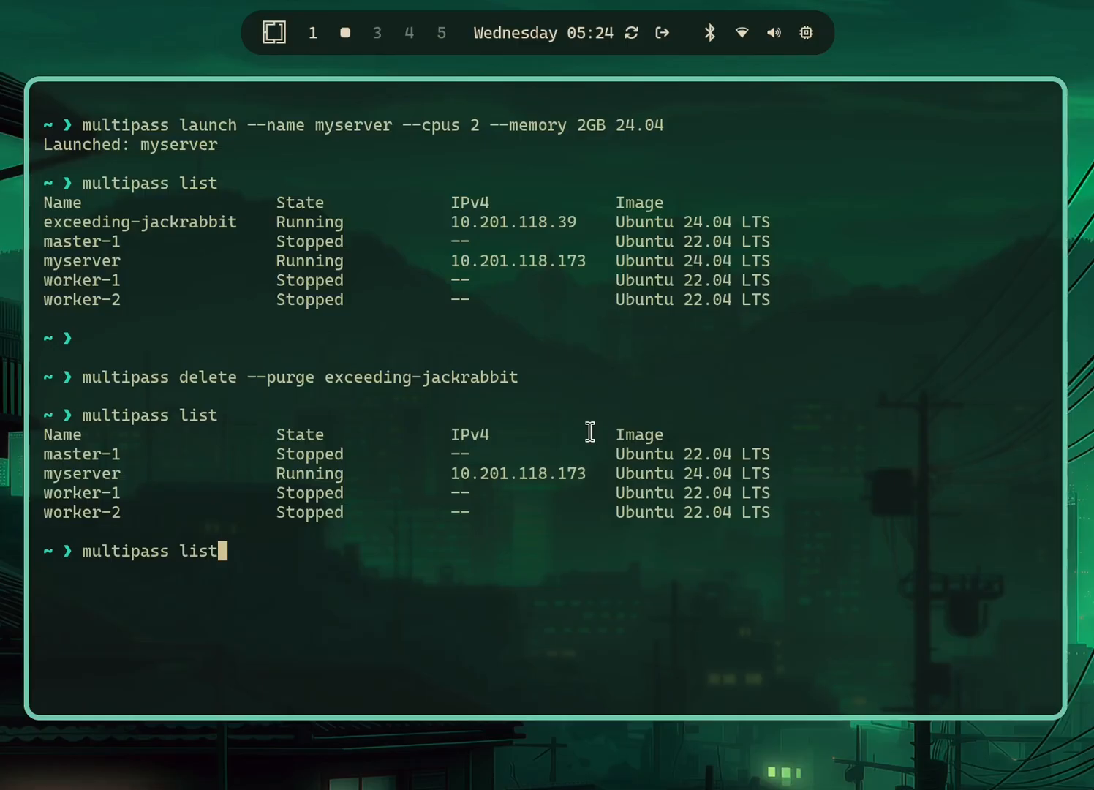